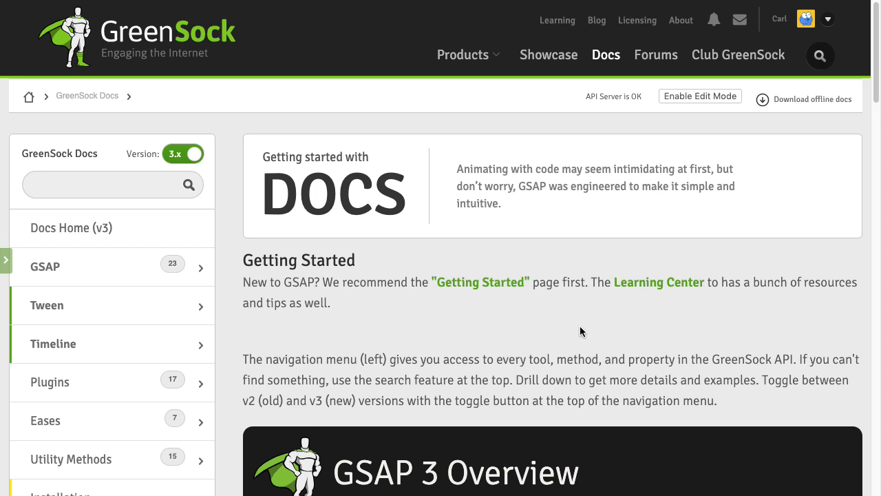
{"action": "mouse_move", "coordinate": [598, 347]}
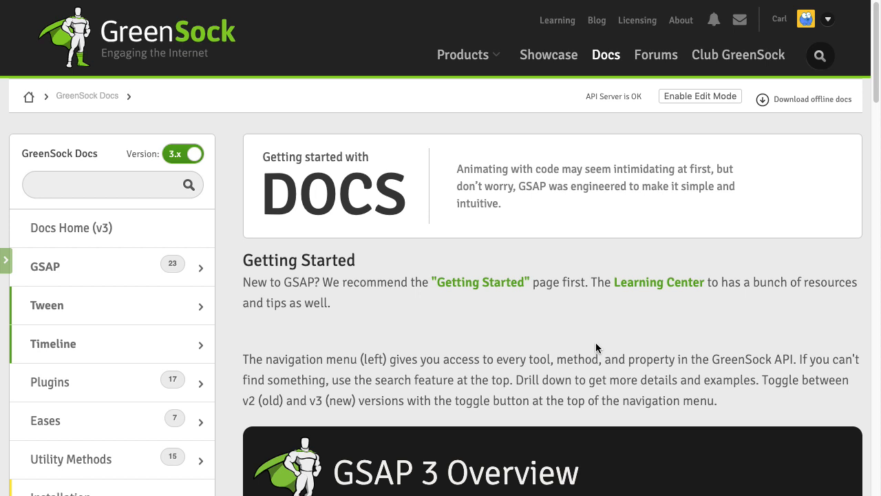
{"action": "mouse_move", "coordinate": [356, 339]}
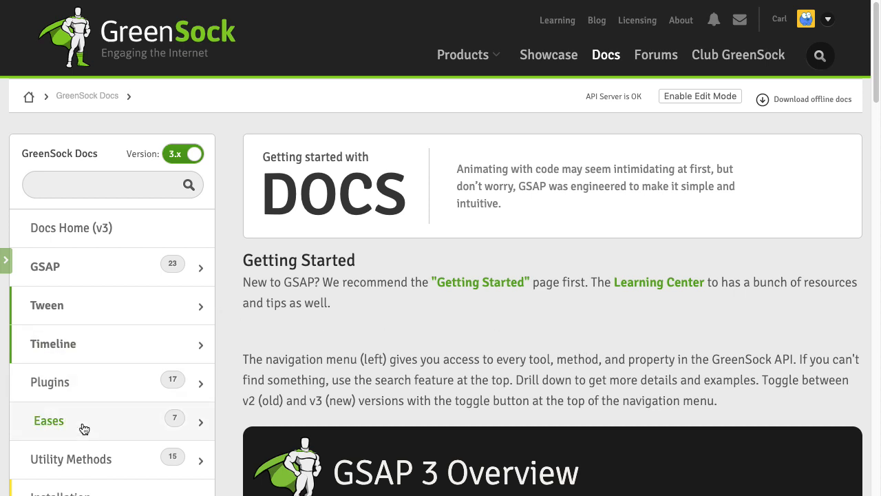
Show the Eases page scrolled to the Ease Visualizer with its power2.out code example
{"action": "left_click", "coordinate": [49, 421]}
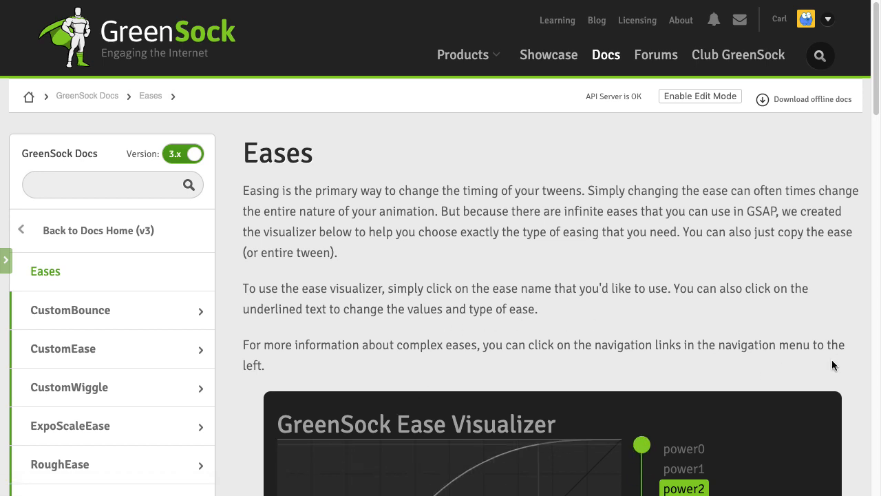
{"action": "scroll", "scroll_direction": "down", "scroll_amount": 3}
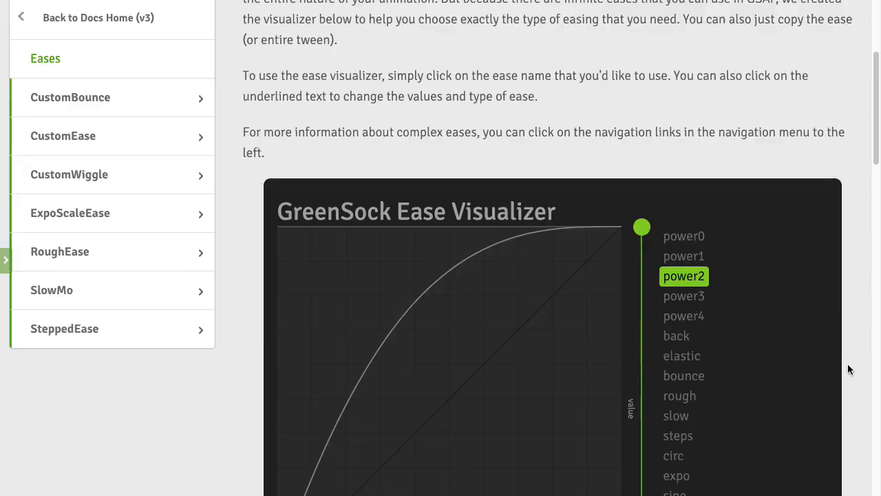
{"action": "scroll", "scroll_direction": "down", "scroll_amount": 3}
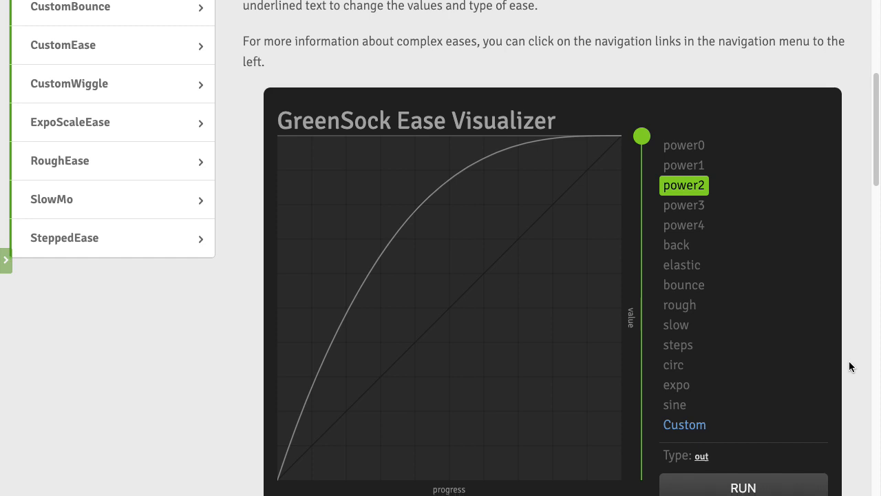
{"action": "scroll", "scroll_direction": "down", "scroll_amount": 3}
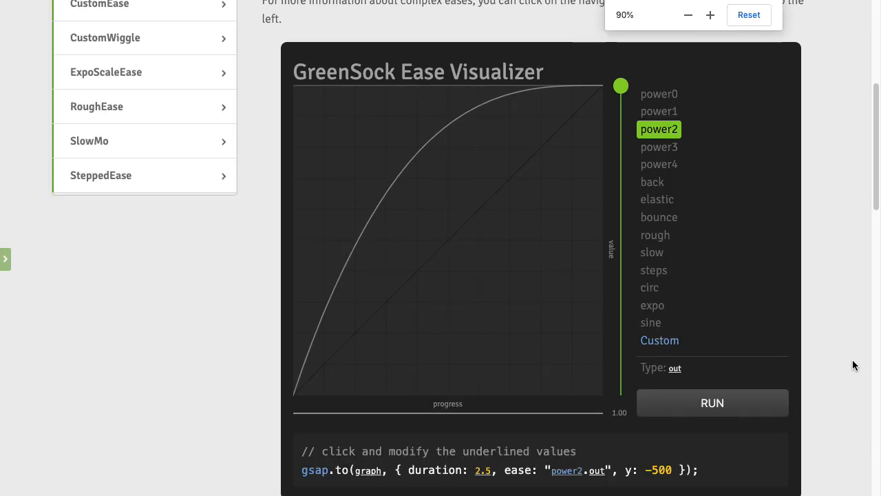
{"action": "scroll", "scroll_direction": "down", "scroll_amount": 3}
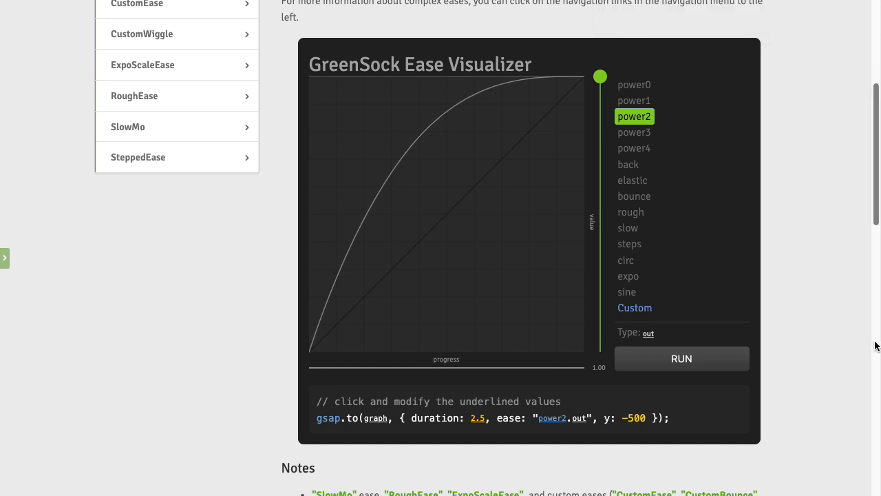
{"action": "mouse_move", "coordinate": [856, 328]}
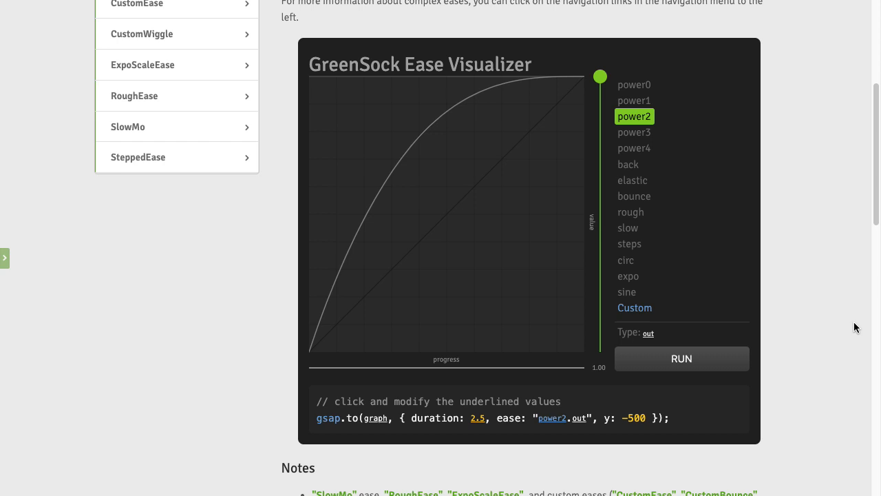
{"action": "mouse_move", "coordinate": [318, 355]}
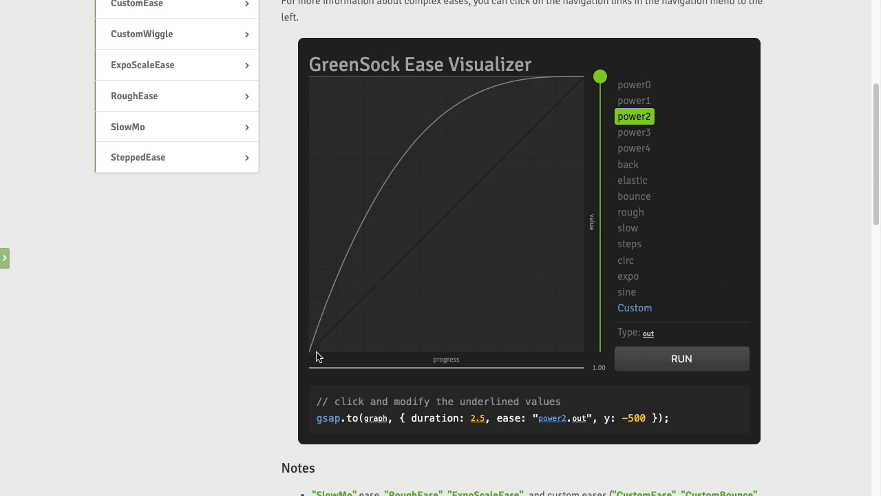
{"action": "mouse_move", "coordinate": [410, 171]}
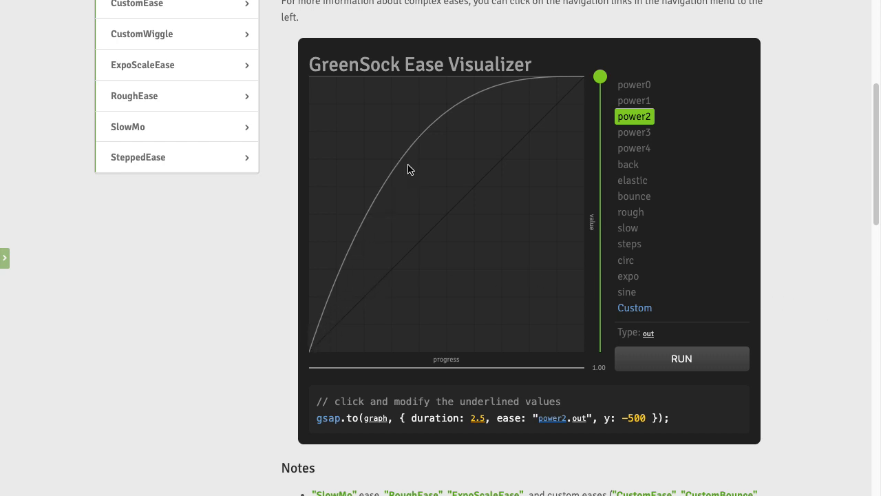
{"action": "mouse_move", "coordinate": [415, 155]}
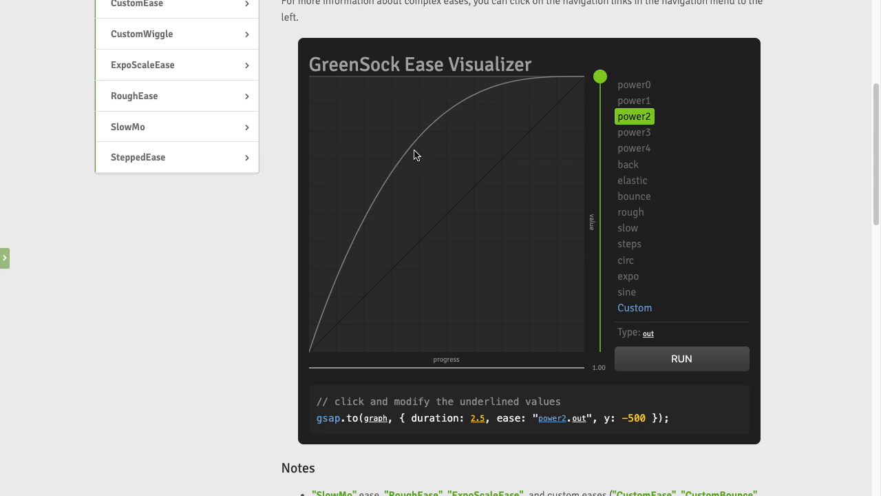
{"action": "mouse_move", "coordinate": [427, 141]}
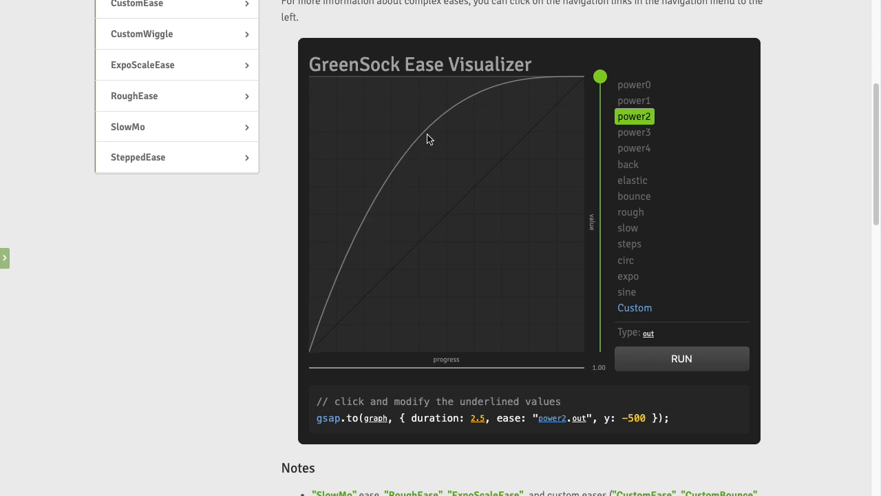
{"action": "mouse_move", "coordinate": [460, 109]}
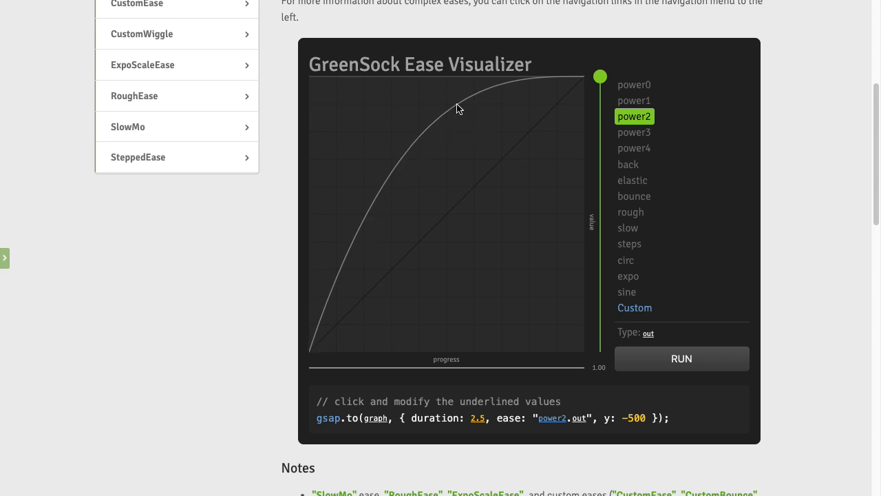
{"action": "mouse_move", "coordinate": [439, 113]}
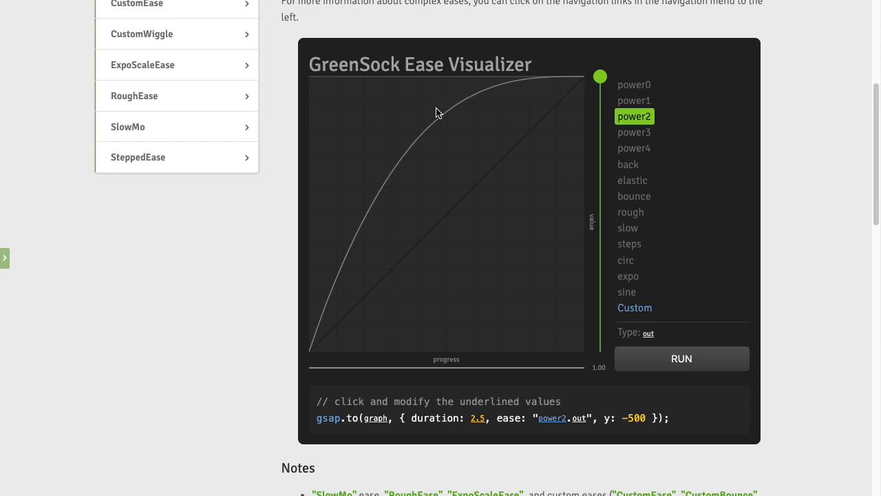
{"action": "mouse_move", "coordinate": [752, 228]}
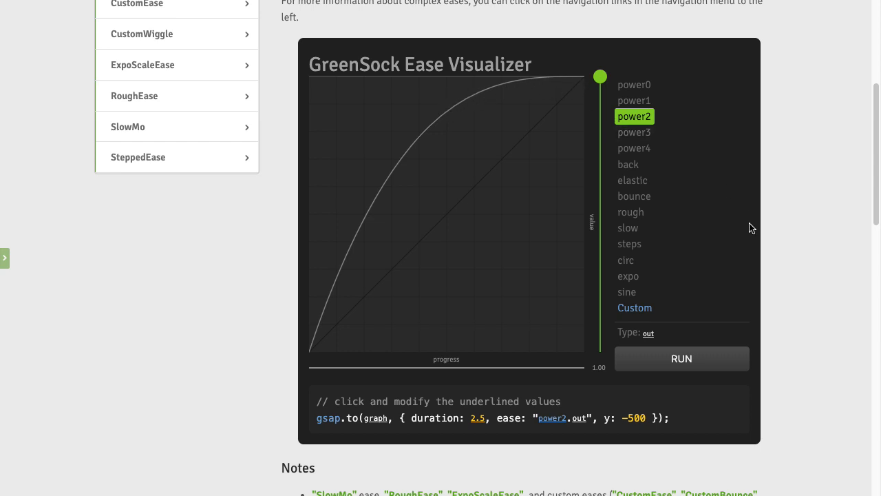
{"action": "mouse_move", "coordinate": [706, 215]}
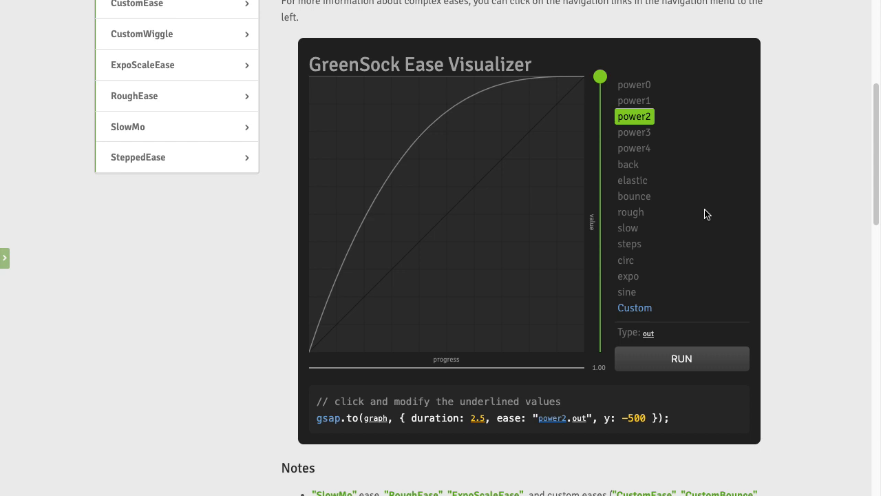
{"action": "left_click", "coordinate": [628, 229]}
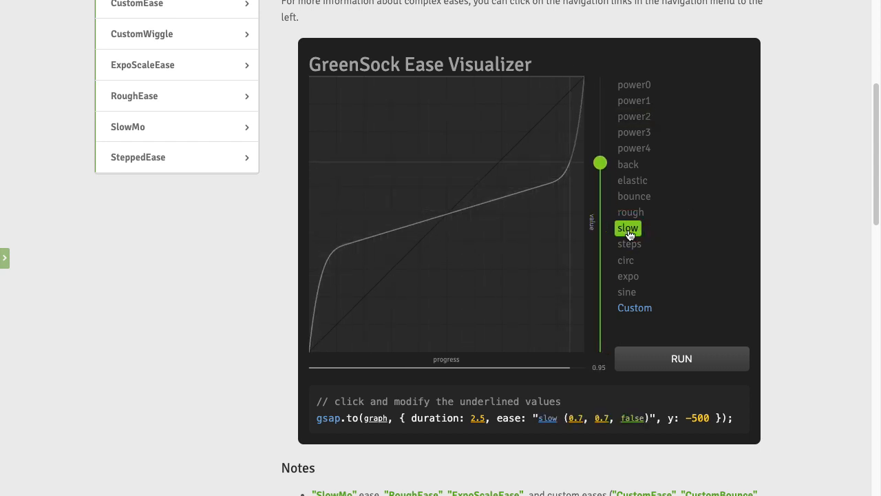
{"action": "left_click_drag", "start_coordinate": [600, 163], "coordinate": [600, 77]}
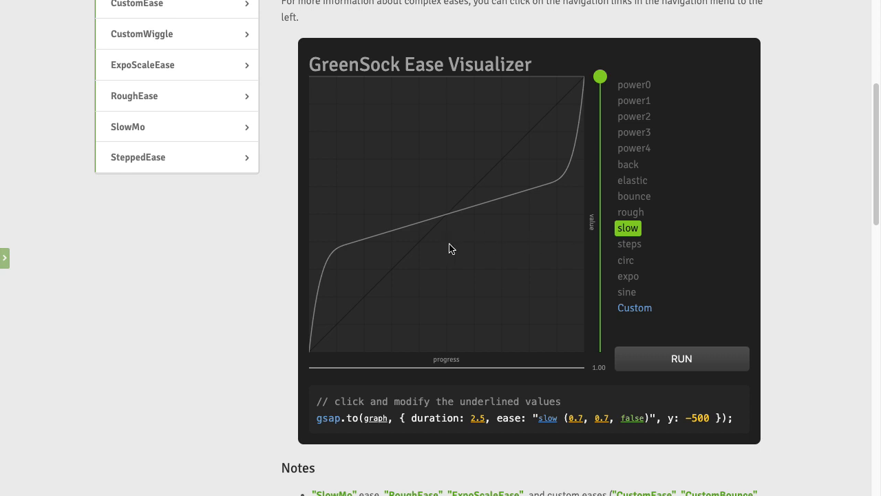
{"action": "mouse_move", "coordinate": [507, 233]}
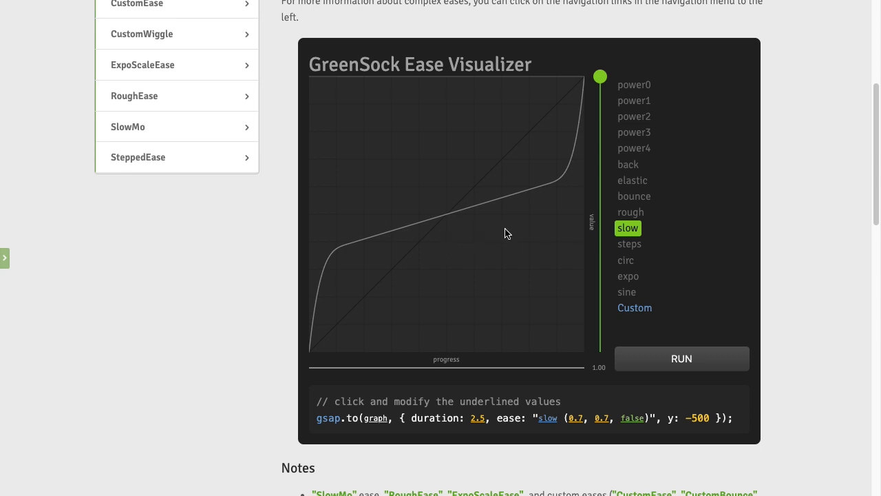
{"action": "mouse_move", "coordinate": [369, 303]}
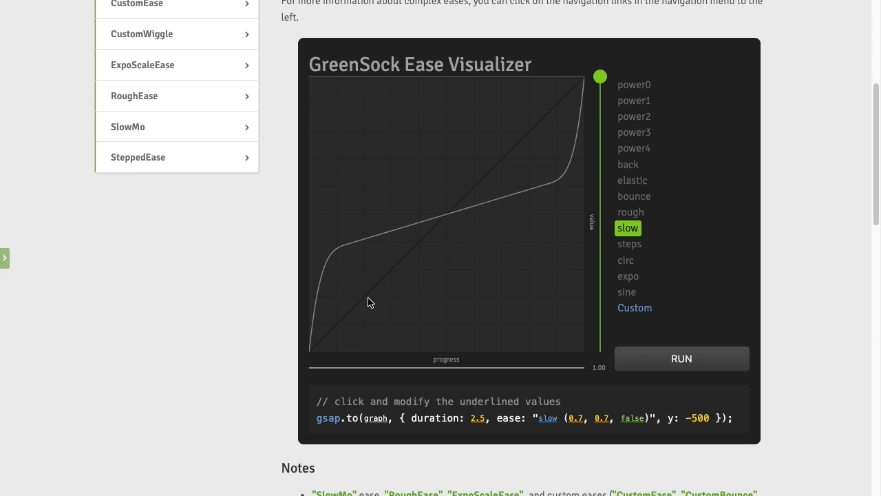
{"action": "mouse_move", "coordinate": [351, 275]}
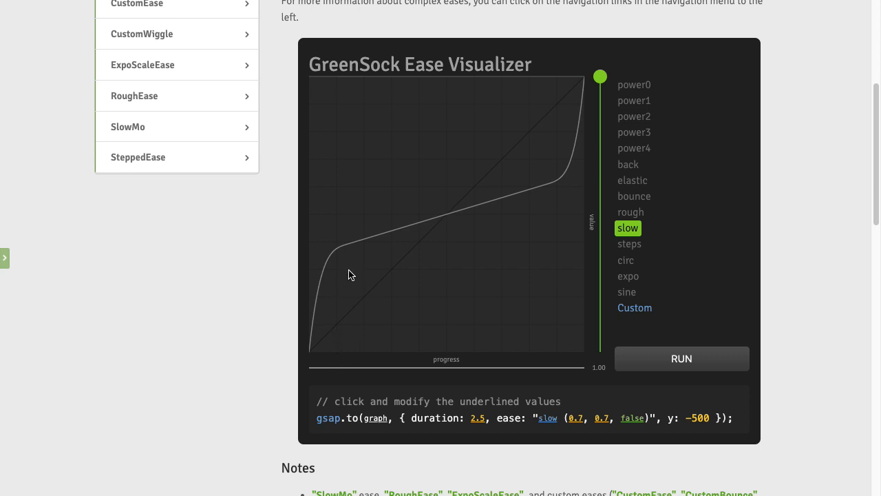
{"action": "mouse_move", "coordinate": [321, 355]}
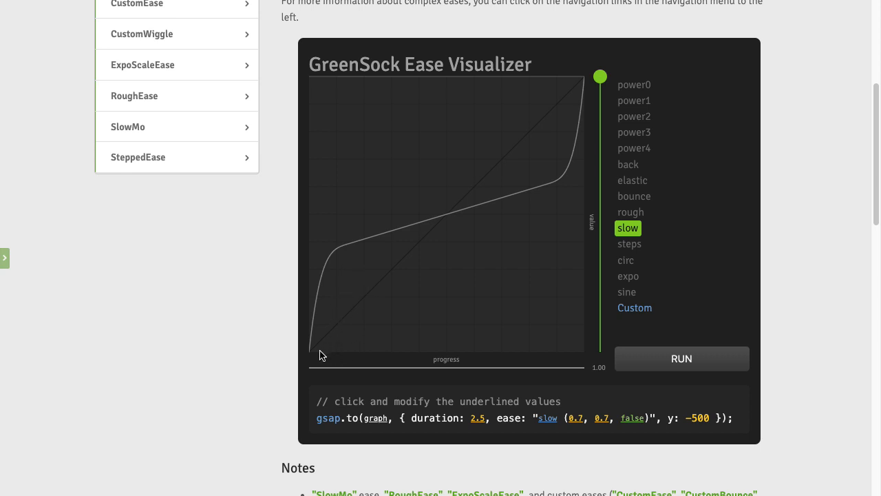
{"action": "mouse_move", "coordinate": [327, 315]}
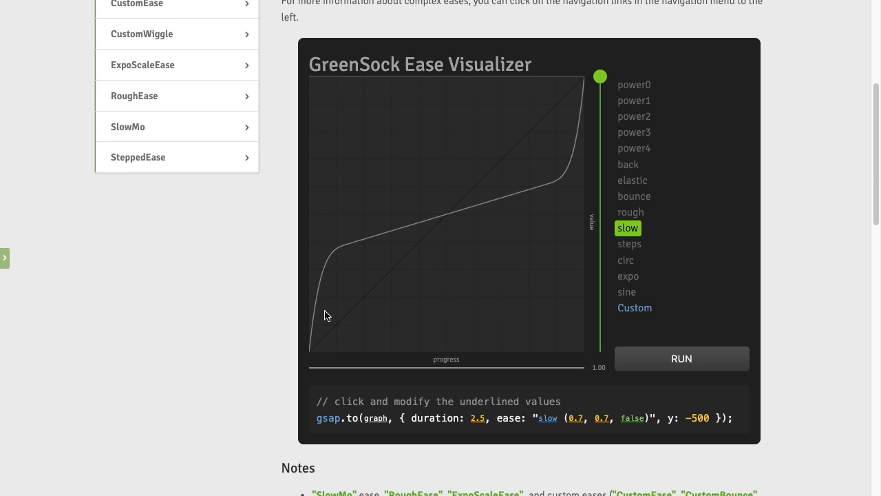
{"action": "mouse_move", "coordinate": [339, 262]}
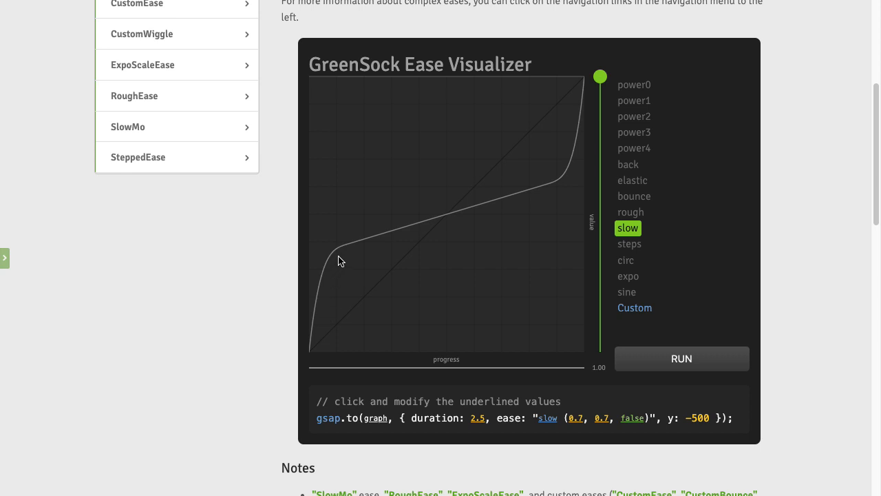
{"action": "mouse_move", "coordinate": [443, 228]}
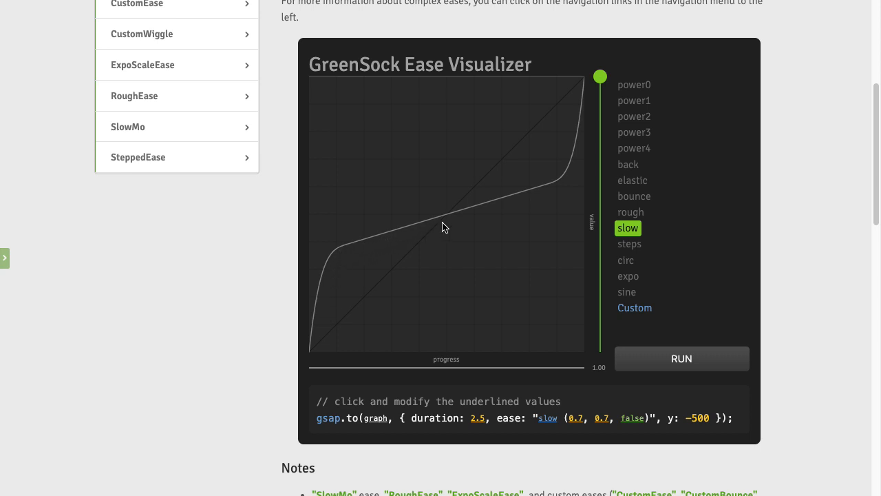
{"action": "mouse_move", "coordinate": [479, 212]}
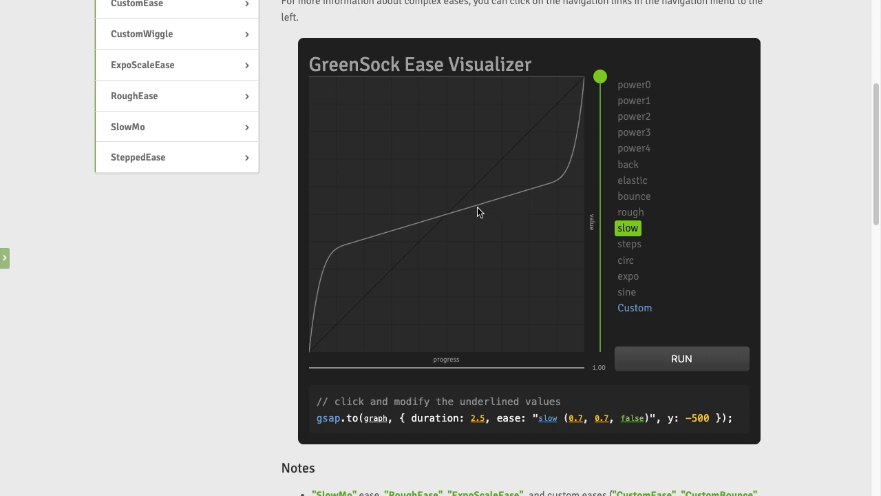
{"action": "mouse_move", "coordinate": [370, 245]}
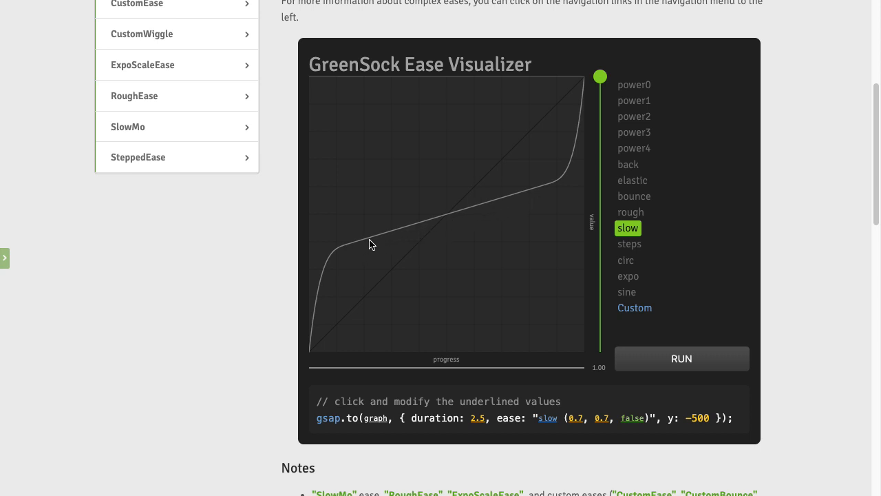
{"action": "mouse_move", "coordinate": [520, 201]}
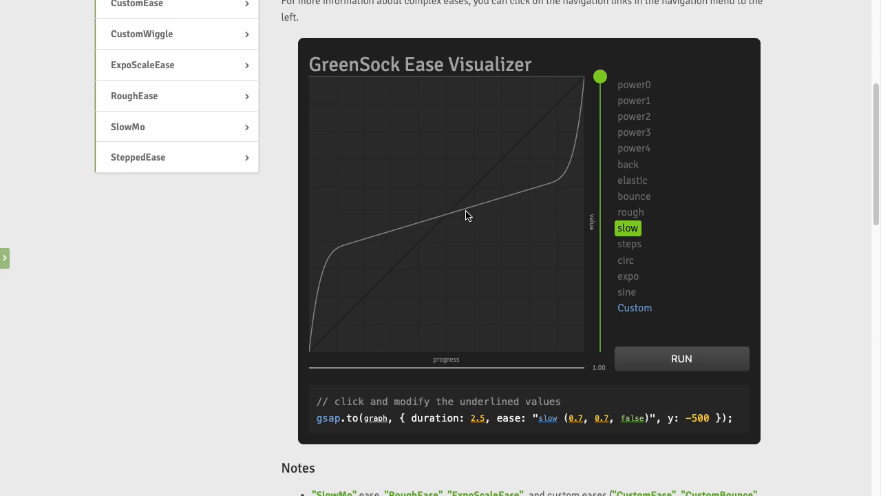
{"action": "mouse_move", "coordinate": [557, 192]}
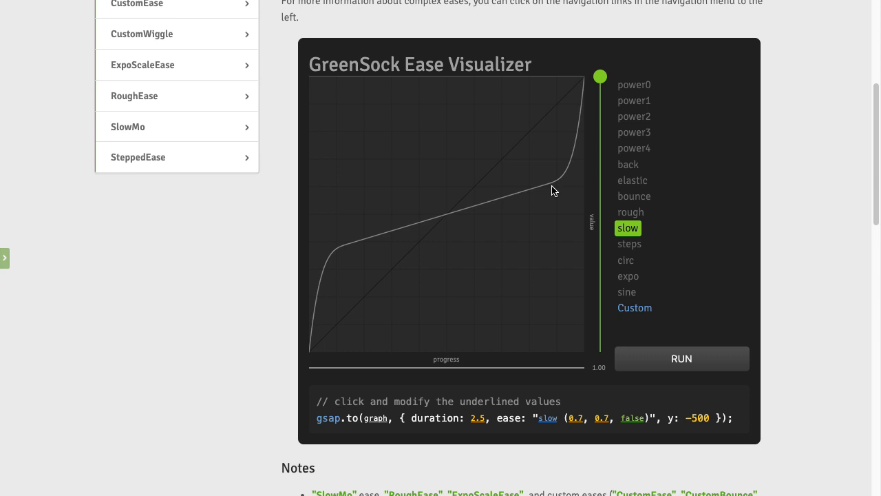
{"action": "mouse_move", "coordinate": [591, 104]}
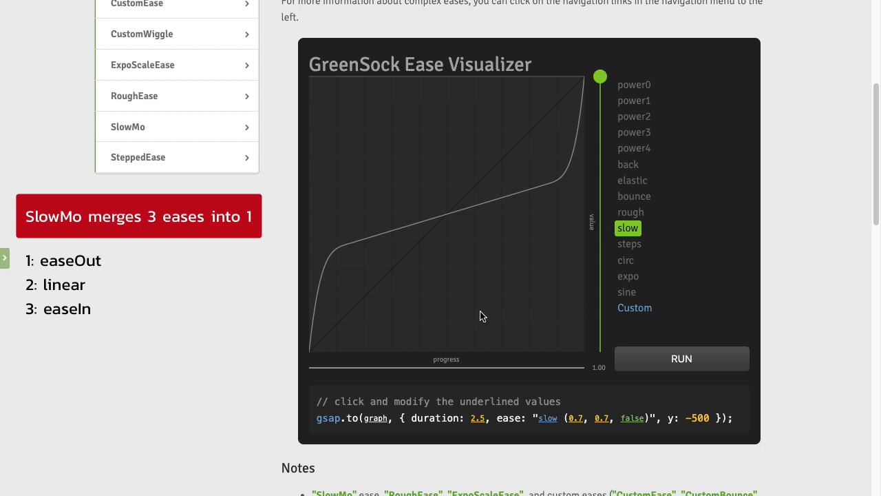
{"action": "mouse_move", "coordinate": [319, 329]}
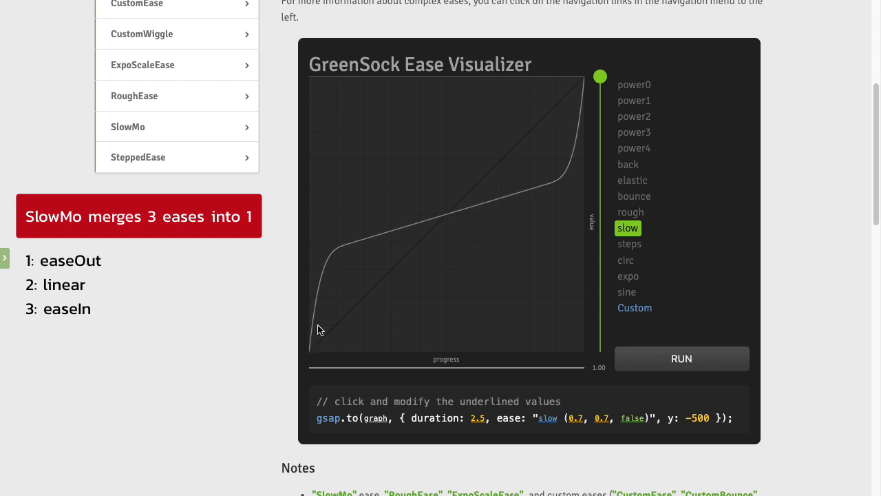
{"action": "mouse_move", "coordinate": [344, 255]}
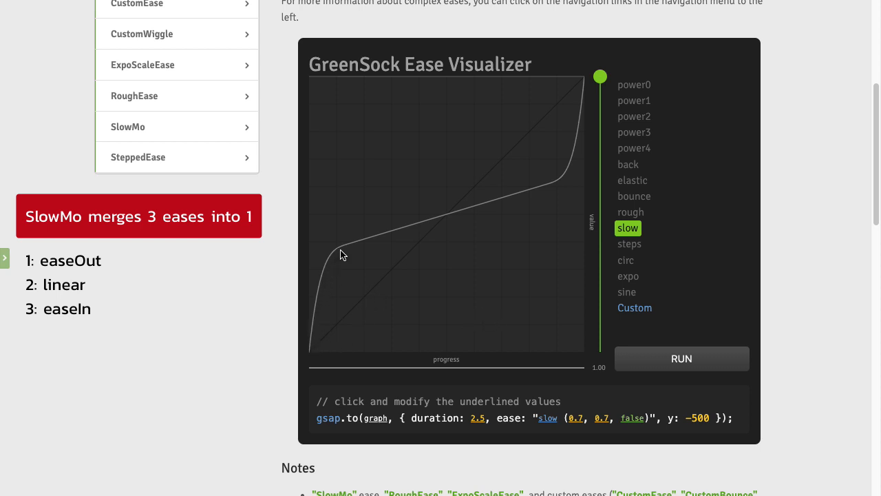
{"action": "mouse_move", "coordinate": [558, 192]}
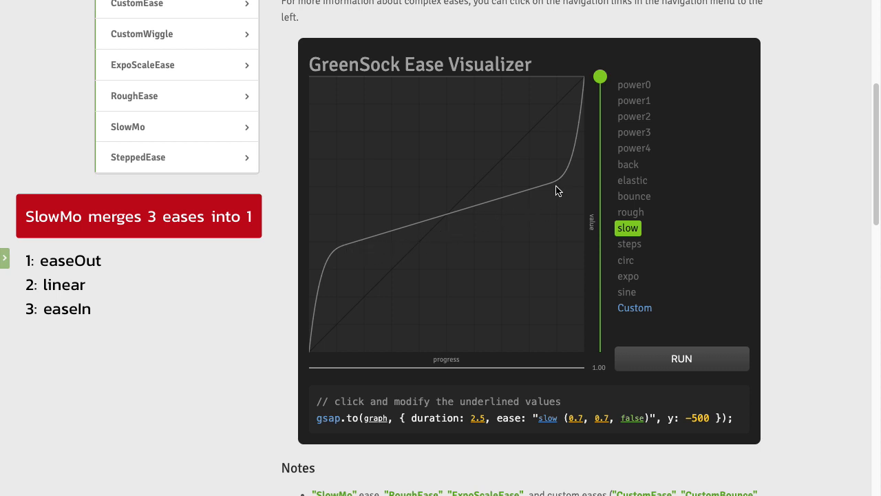
{"action": "mouse_move", "coordinate": [589, 104]}
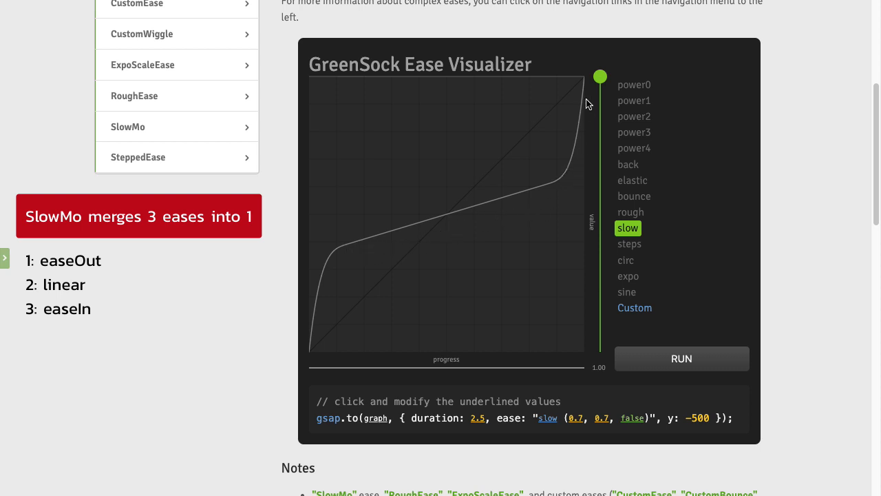
{"action": "mouse_move", "coordinate": [593, 163]}
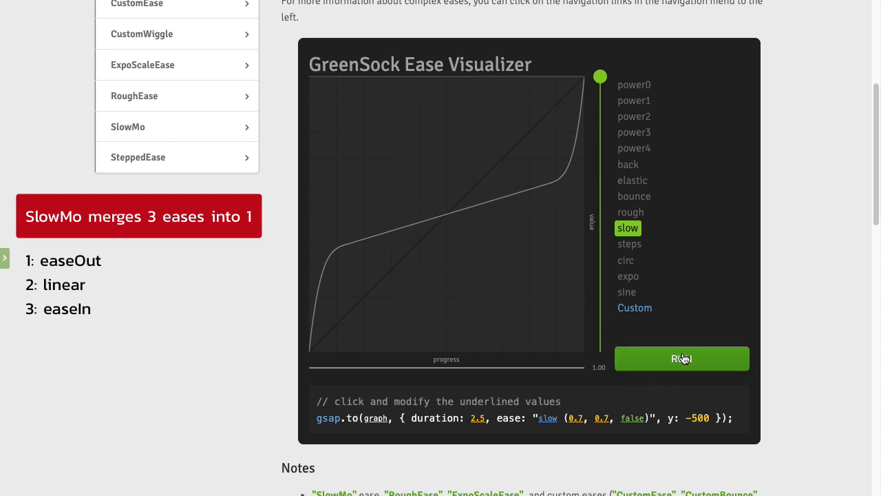
{"action": "left_click", "coordinate": [680, 358]}
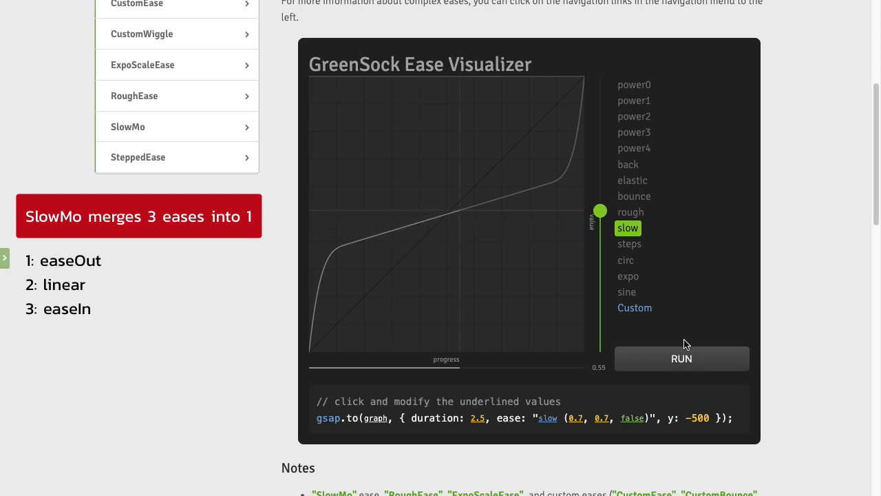
{"action": "left_click_drag", "start_coordinate": [601, 209], "coordinate": [600, 77]}
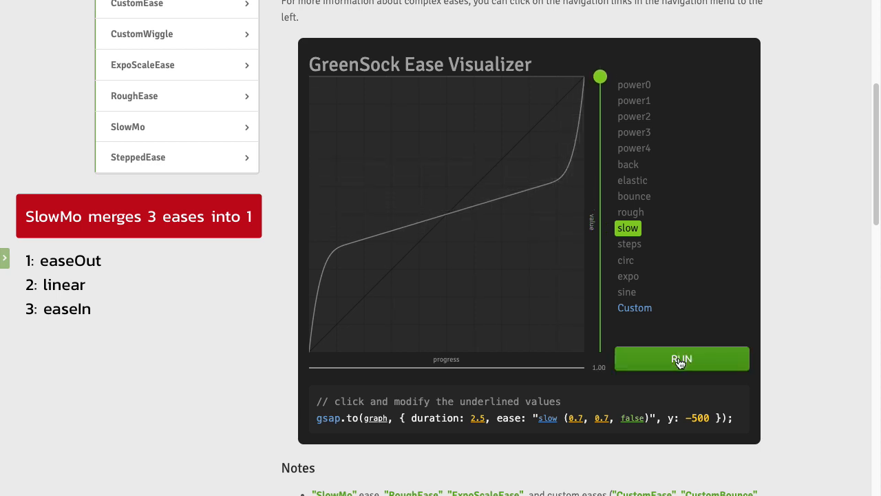
{"action": "left_click", "coordinate": [680, 358]}
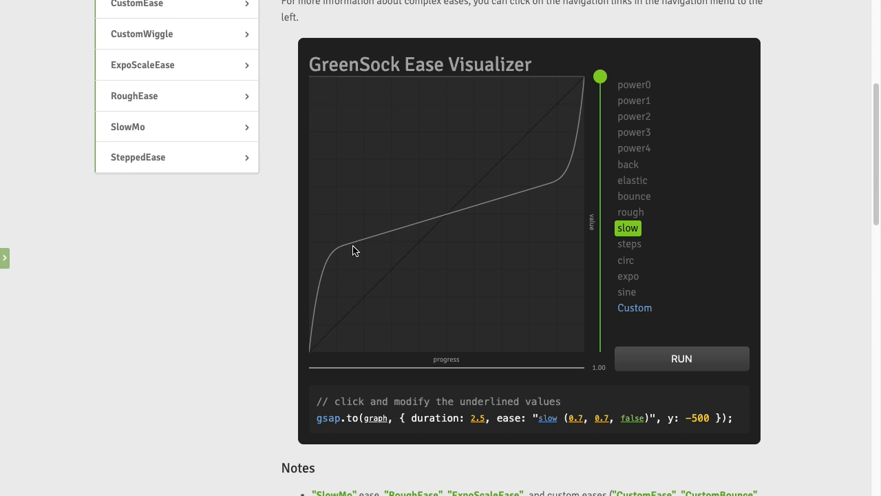
{"action": "mouse_move", "coordinate": [542, 196]}
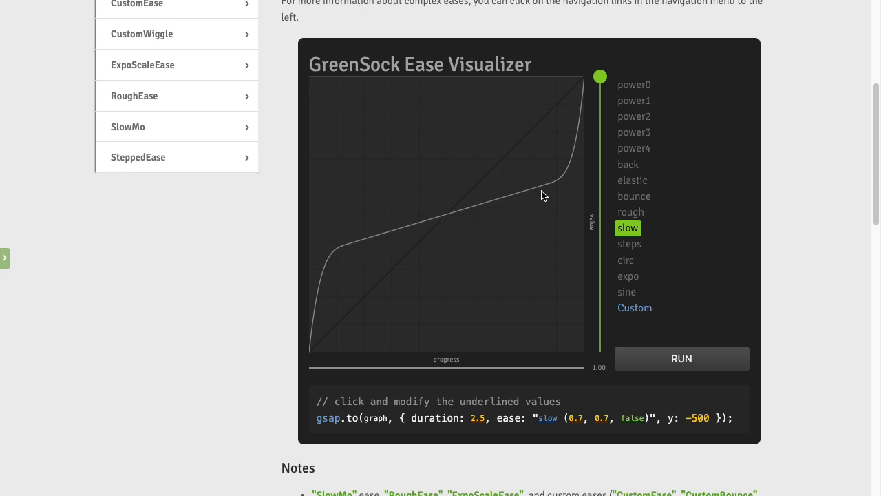
{"action": "mouse_move", "coordinate": [328, 262]}
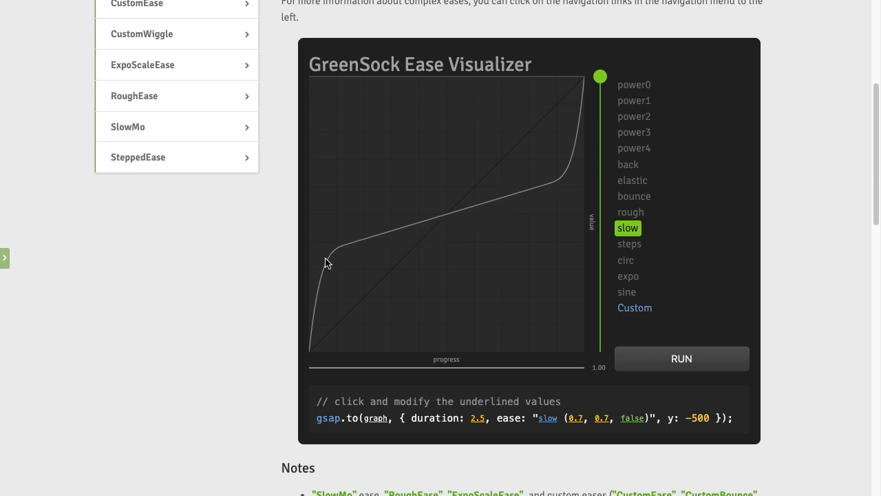
{"action": "mouse_move", "coordinate": [564, 200]}
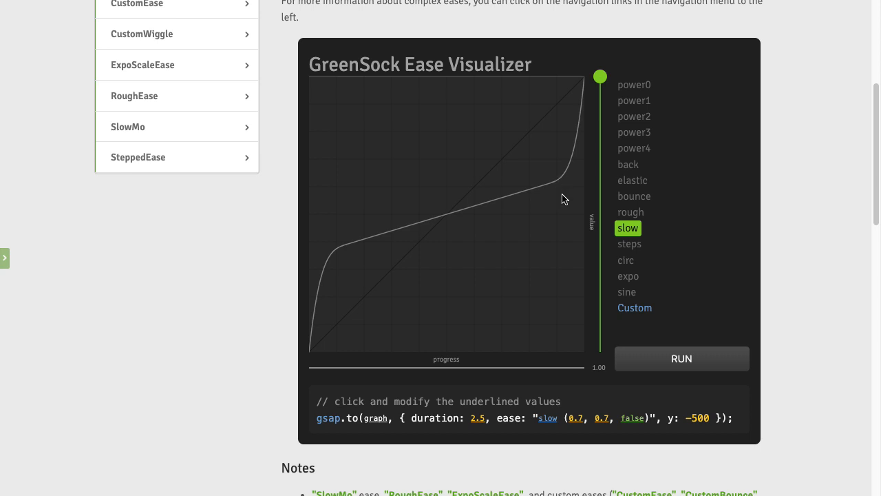
{"action": "mouse_move", "coordinate": [566, 201]}
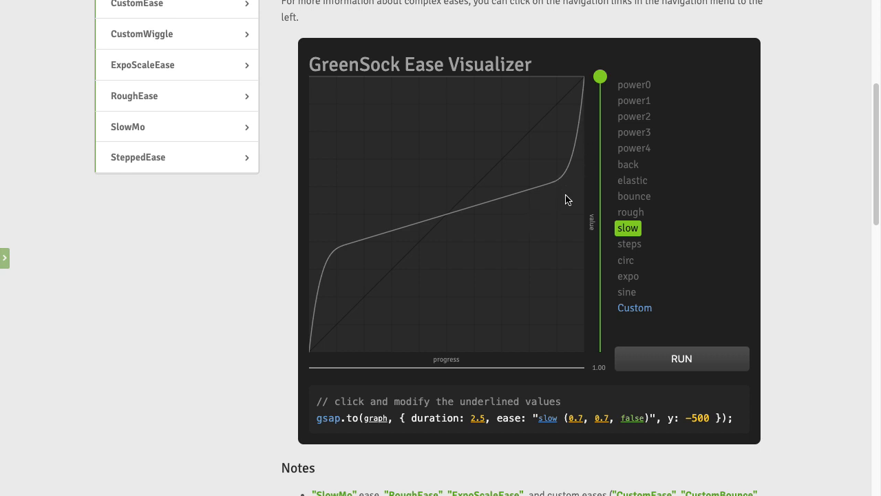
{"action": "mouse_move", "coordinate": [574, 189]}
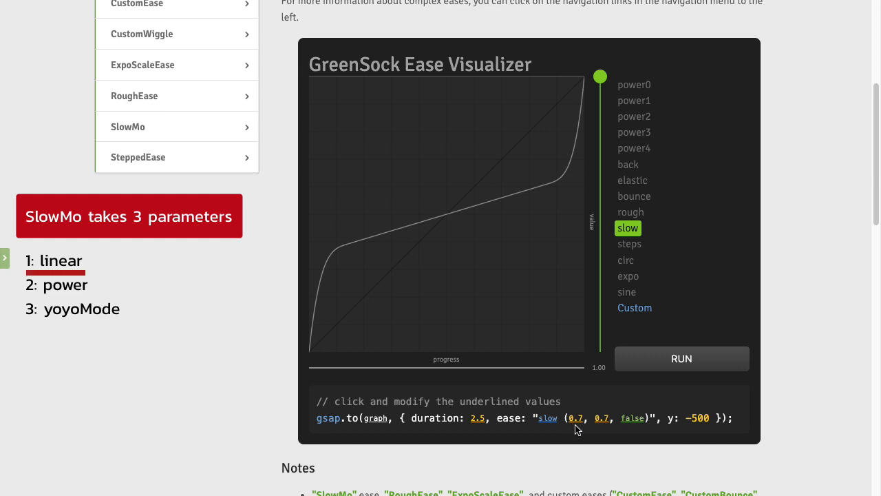
{"action": "mouse_move", "coordinate": [577, 430]}
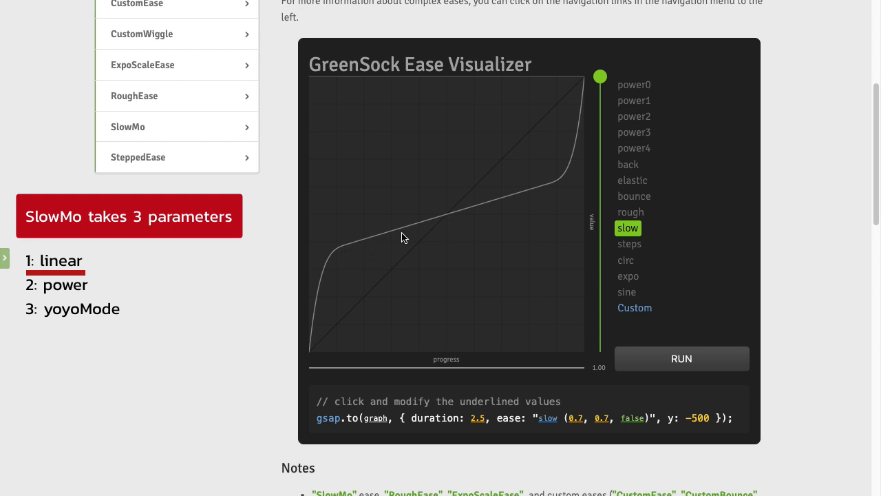
{"action": "mouse_move", "coordinate": [562, 184]}
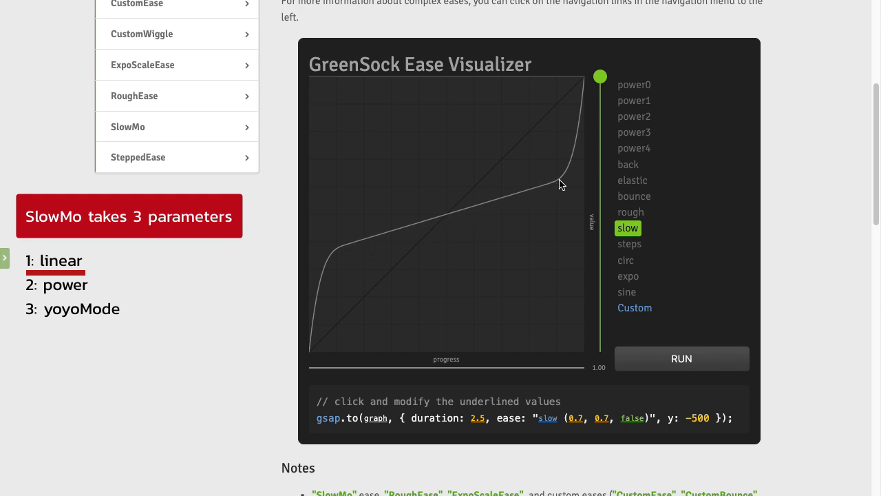
{"action": "mouse_move", "coordinate": [529, 352]}
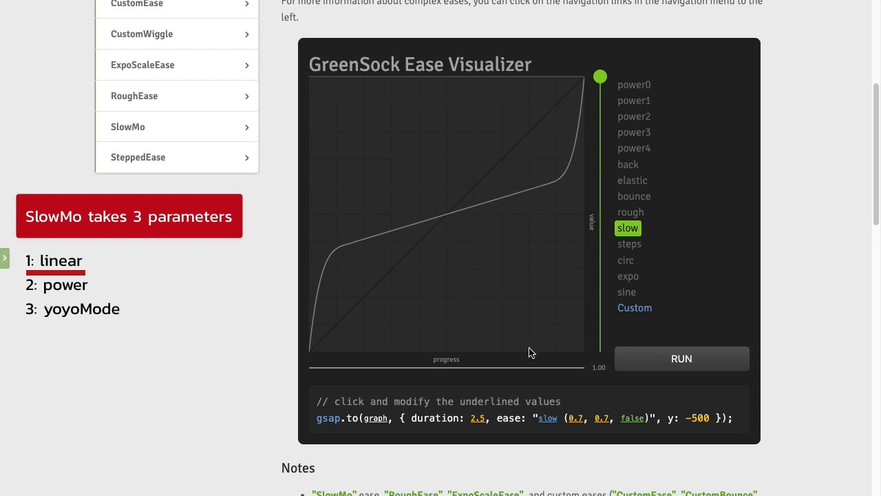
Set the SlowMo linear portion to 0.1, giving slow(0.1, 0.7, false), and scrub the preview
{"action": "left_click", "coordinate": [575, 418]}
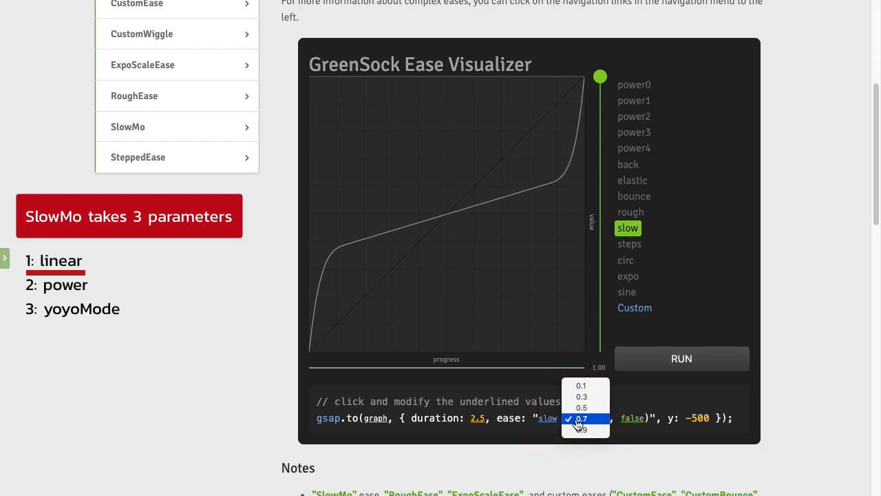
{"action": "left_click", "coordinate": [581, 419]}
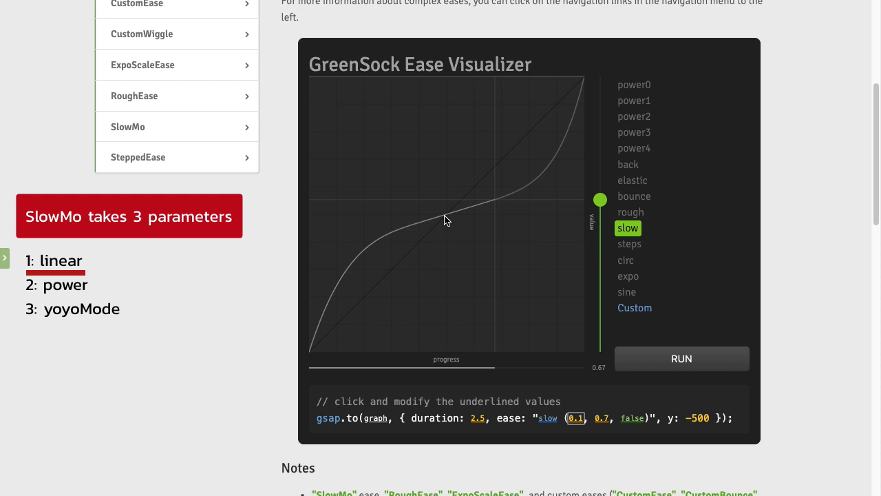
{"action": "left_click_drag", "start_coordinate": [600, 198], "coordinate": [600, 77]}
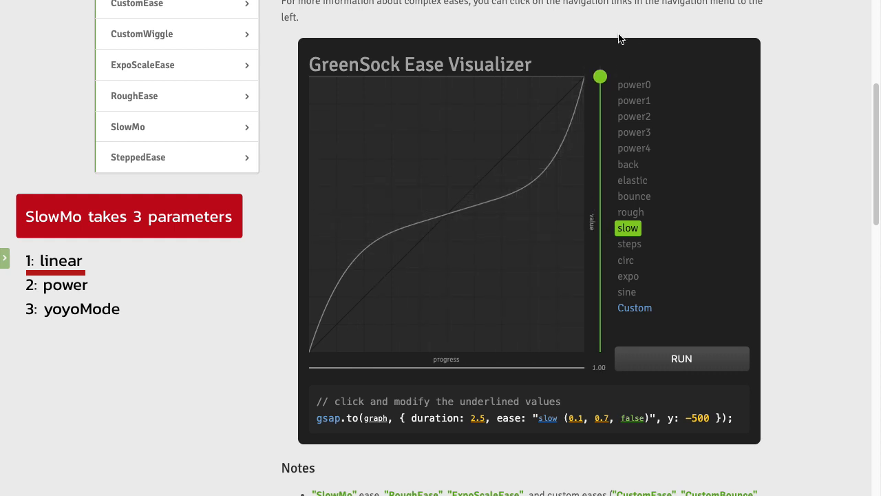
{"action": "left_click", "coordinate": [600, 418]}
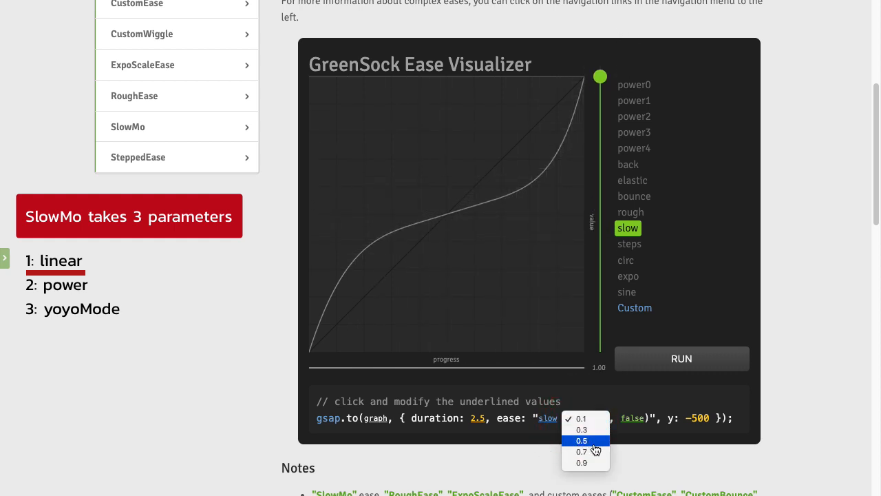
{"action": "left_click", "coordinate": [581, 462]}
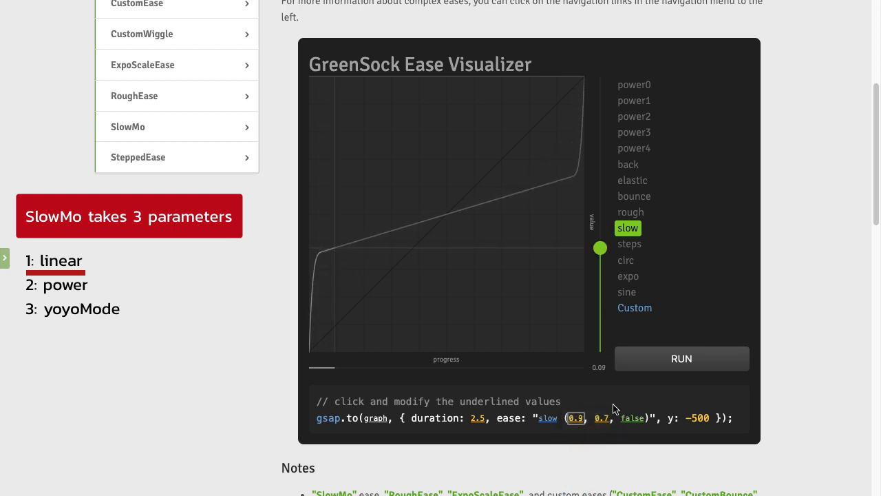
{"action": "left_click_drag", "start_coordinate": [599, 248], "coordinate": [598, 181]}
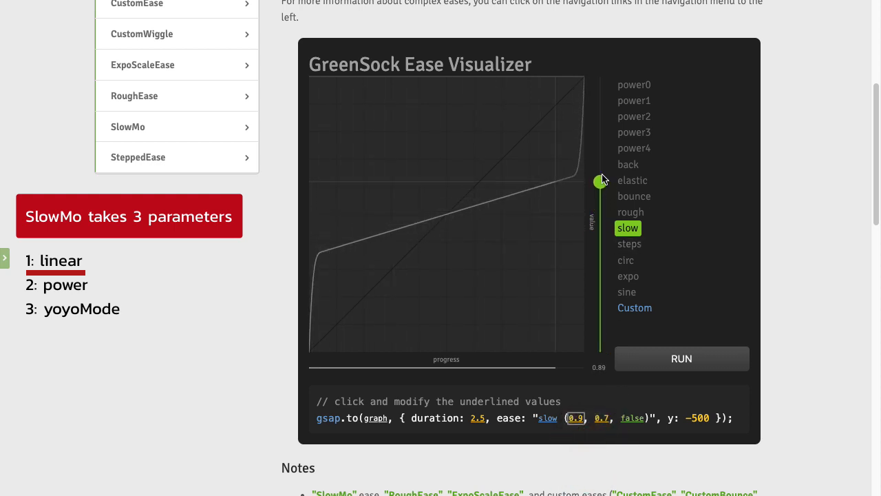
{"action": "left_click_drag", "start_coordinate": [600, 182], "coordinate": [600, 77]}
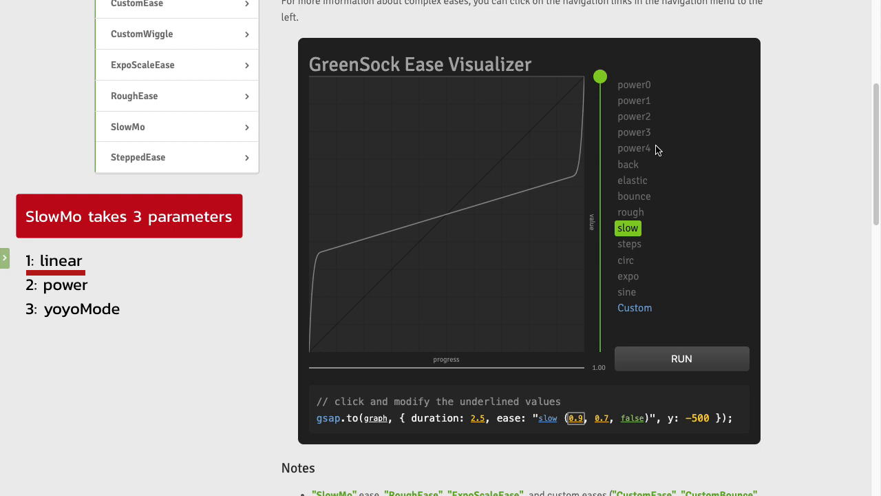
{"action": "mouse_move", "coordinate": [681, 363]}
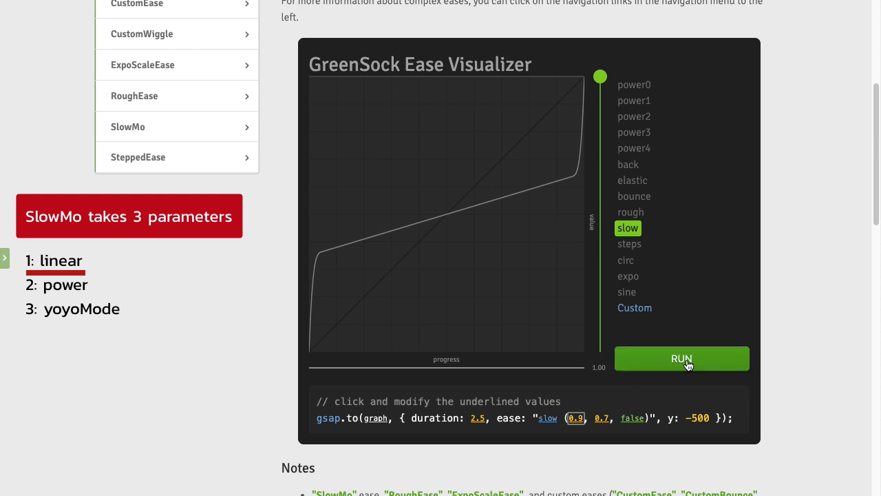
{"action": "left_click", "coordinate": [680, 358]}
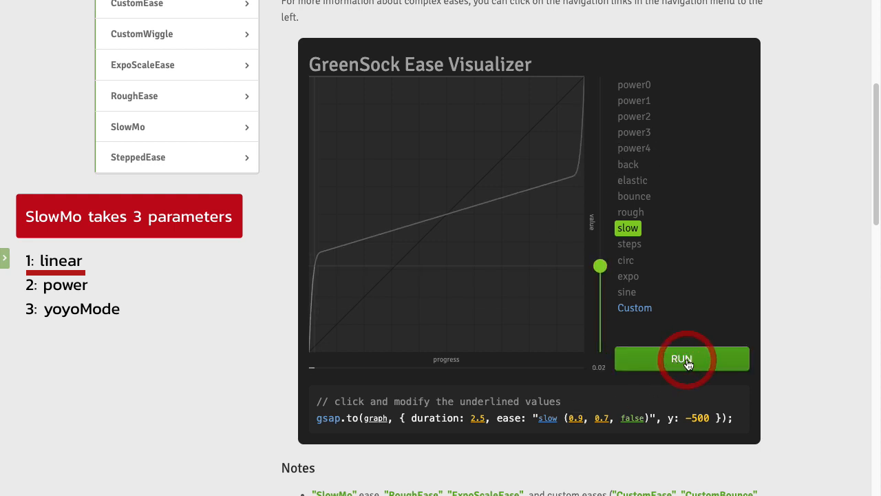
{"action": "left_click", "coordinate": [681, 358]}
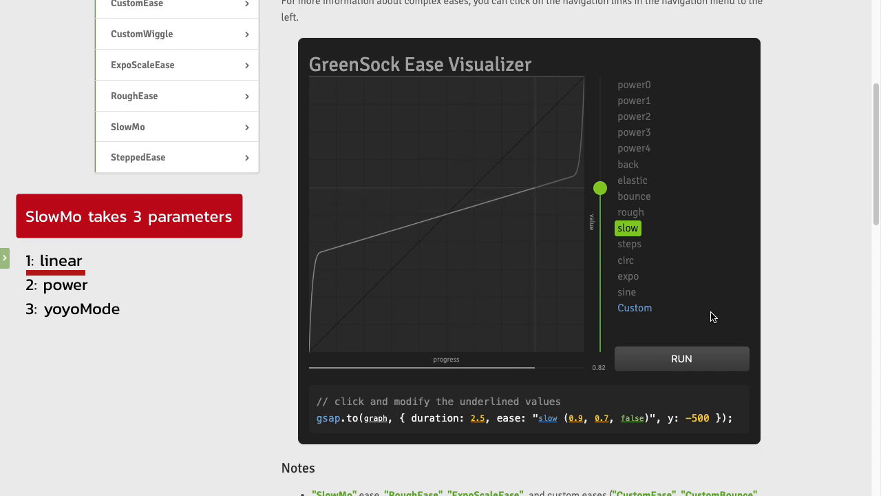
{"action": "left_click_drag", "start_coordinate": [600, 187], "coordinate": [600, 77]}
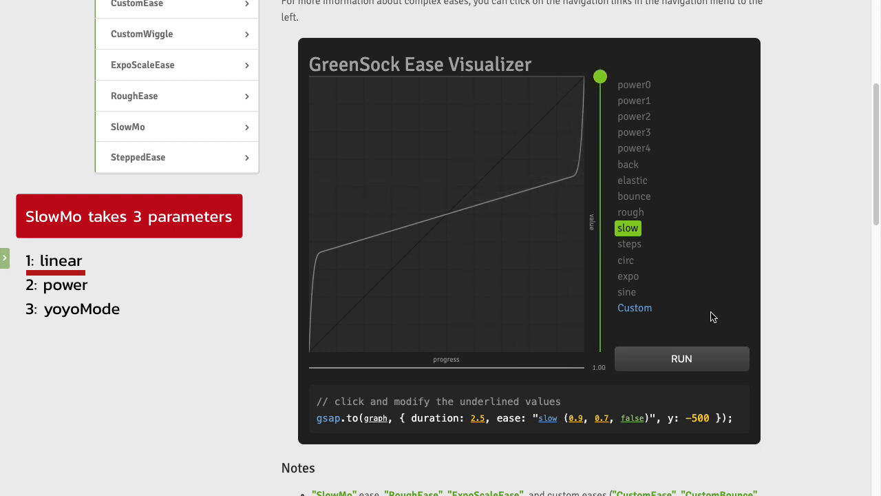
{"action": "mouse_move", "coordinate": [575, 421]}
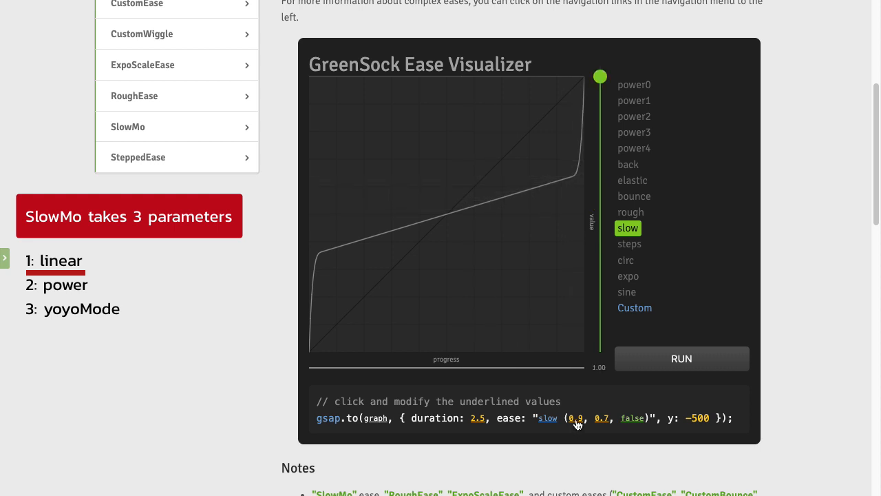
Set the SlowMo linear ratio to 0.5 and scrub the eased preview through
{"action": "left_click", "coordinate": [576, 419]}
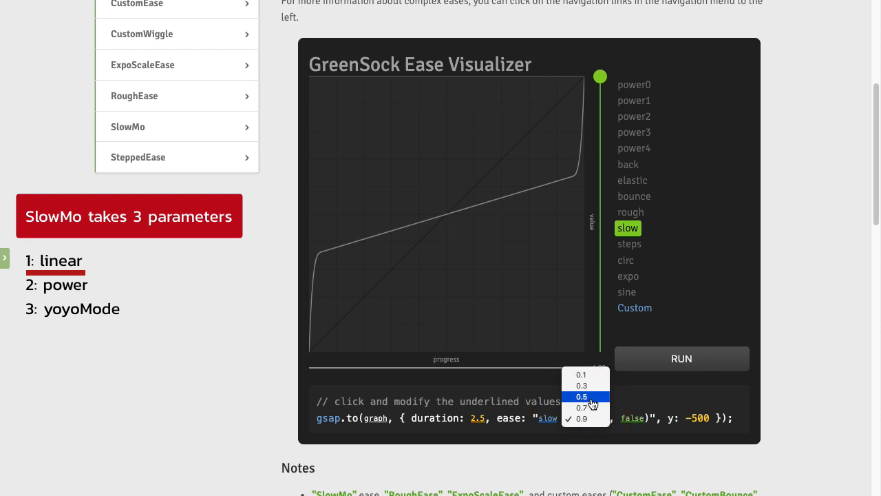
{"action": "left_click", "coordinate": [581, 396]}
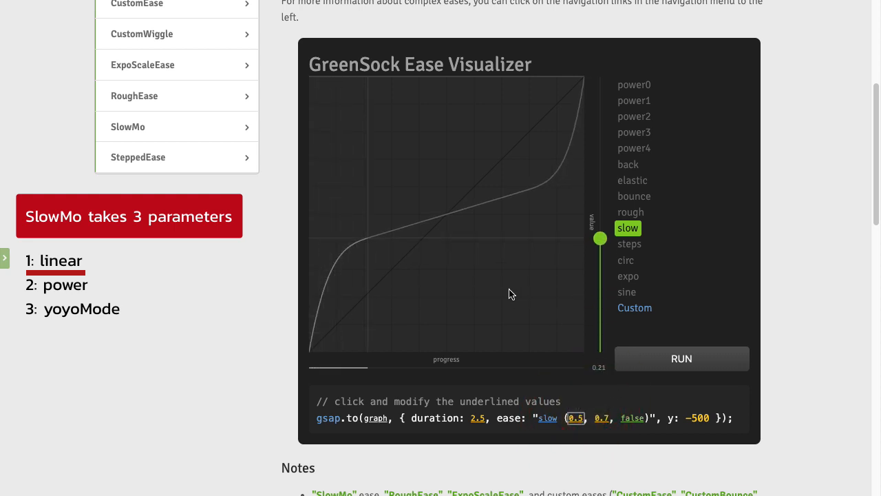
{"action": "left_click_drag", "start_coordinate": [600, 236], "coordinate": [600, 76]}
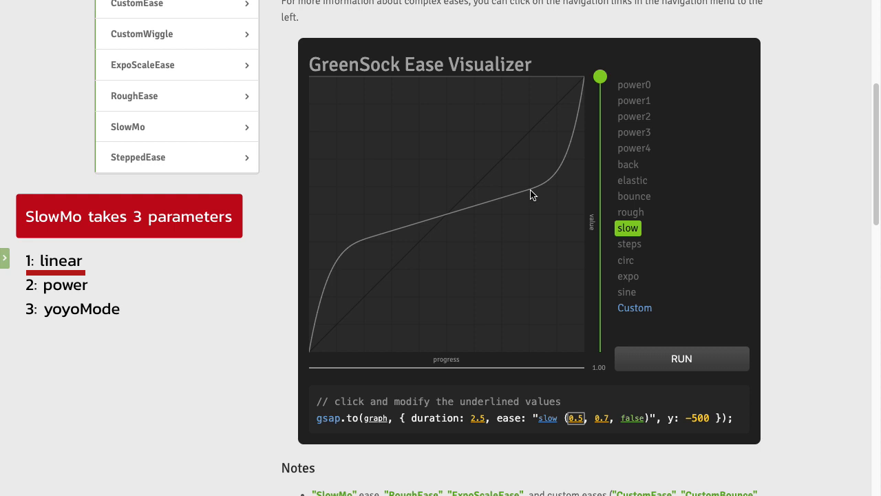
{"action": "mouse_move", "coordinate": [517, 235]}
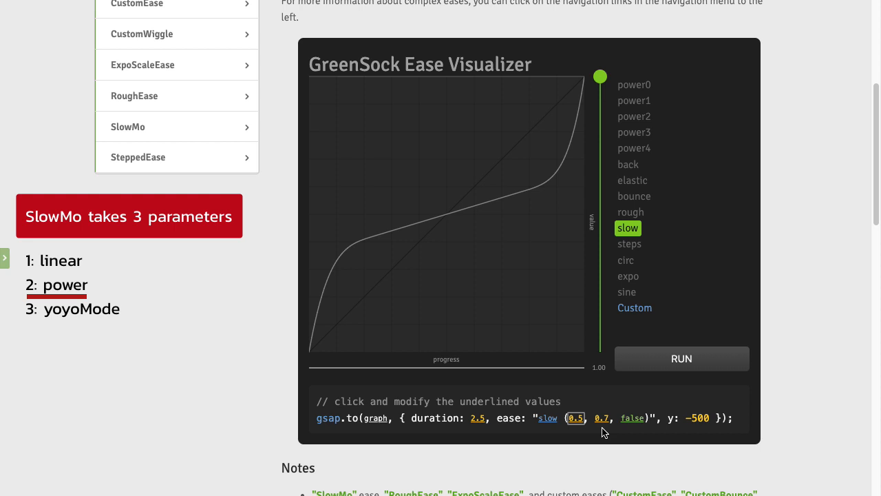
{"action": "mouse_move", "coordinate": [580, 303]}
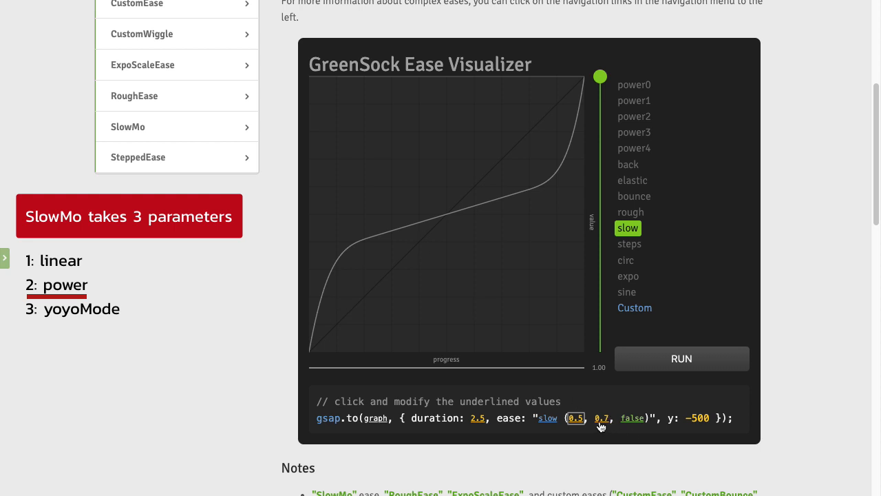
Set the SlowMo power to 0.1 for a nearly straight curve and scrub the preview
{"action": "left_click", "coordinate": [601, 419]}
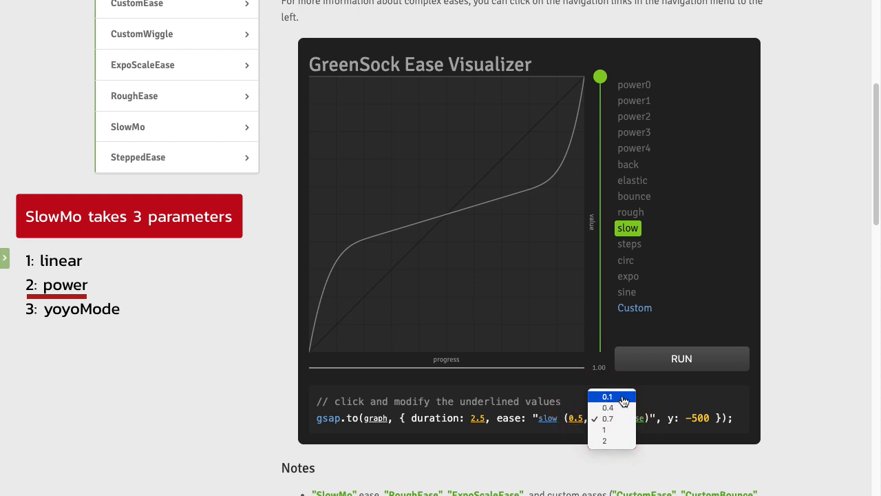
{"action": "left_click", "coordinate": [606, 397]}
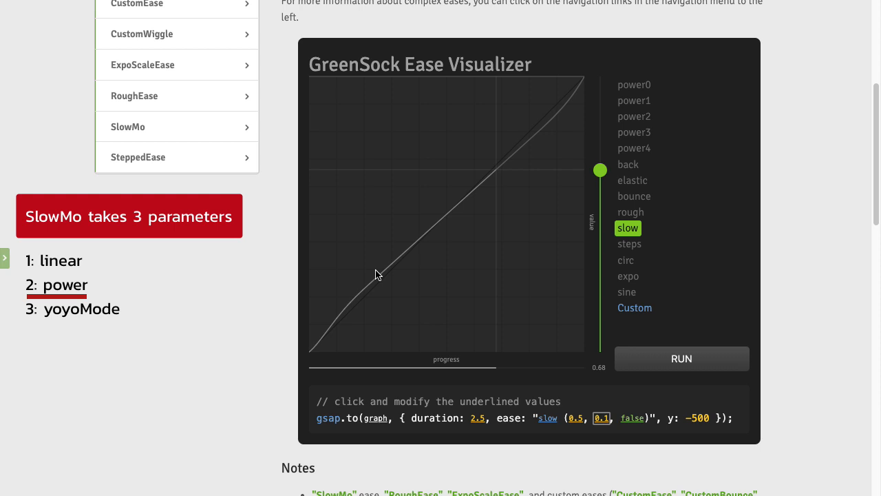
{"action": "left_click_drag", "start_coordinate": [600, 170], "coordinate": [600, 75]}
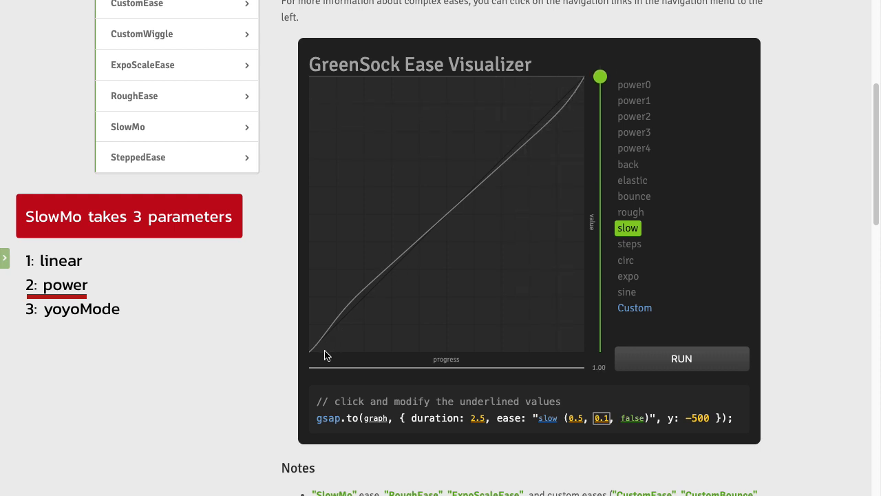
{"action": "mouse_move", "coordinate": [501, 190]}
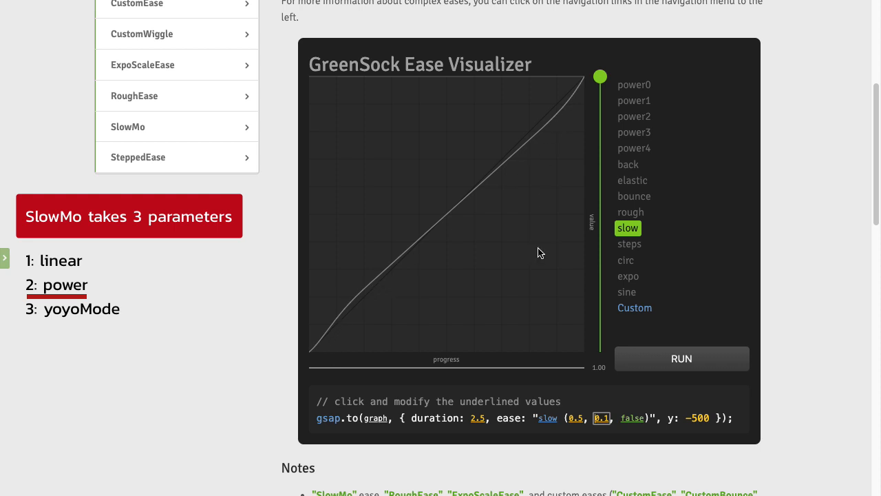
Set the SlowMo power back to 0.7, then to 1, scrubbing the preview each time
{"action": "left_click", "coordinate": [602, 419]}
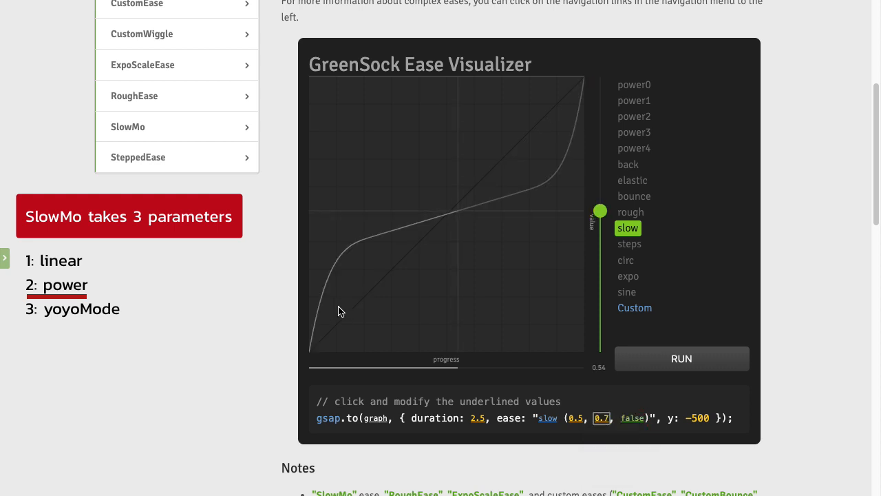
{"action": "left_click_drag", "start_coordinate": [600, 211], "coordinate": [600, 77]}
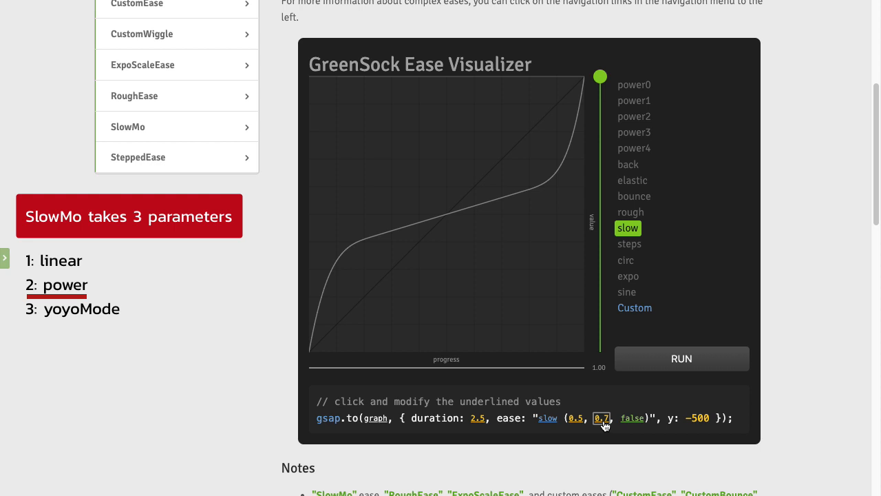
{"action": "left_click", "coordinate": [600, 419]}
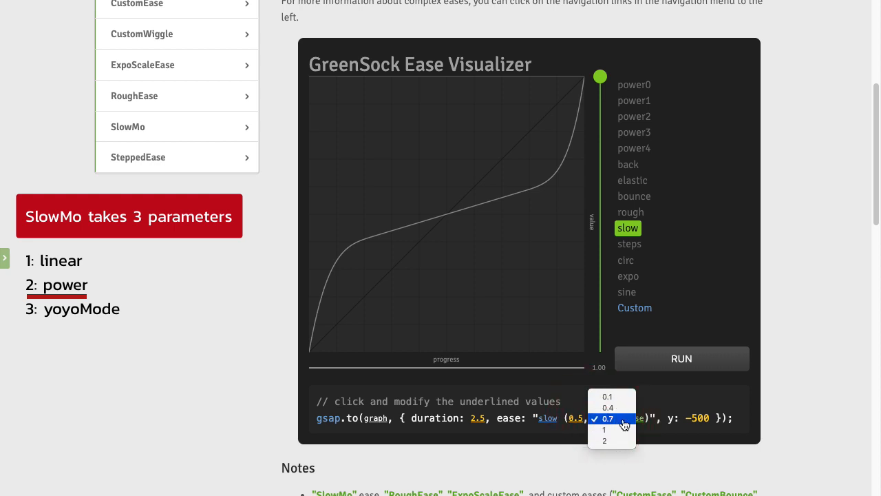
{"action": "left_click", "coordinate": [603, 430]}
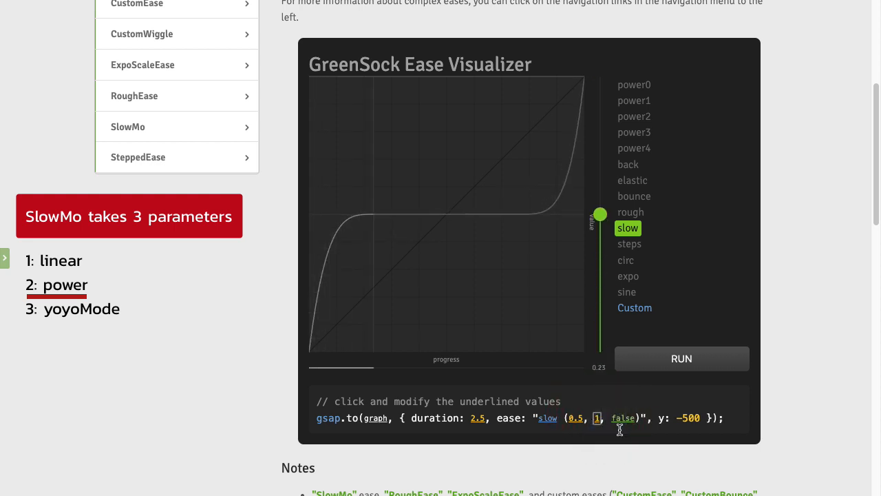
{"action": "left_click_drag", "start_coordinate": [600, 215], "coordinate": [600, 76]}
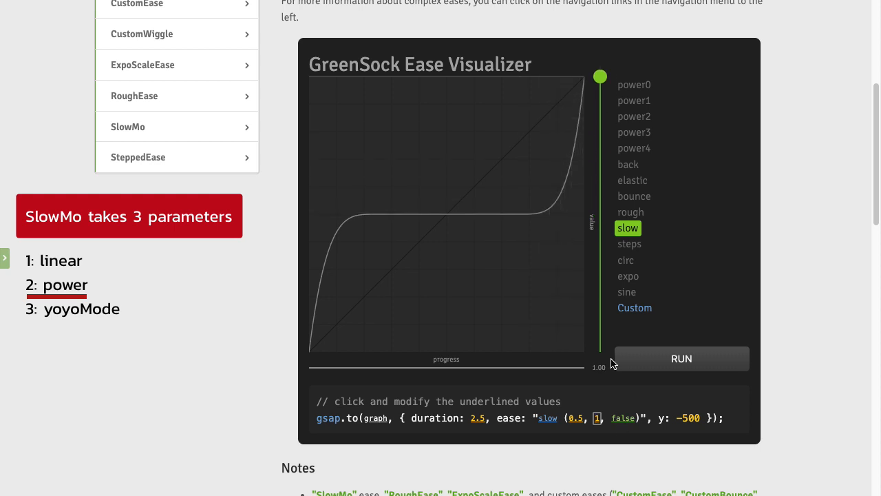
{"action": "mouse_move", "coordinate": [477, 222]}
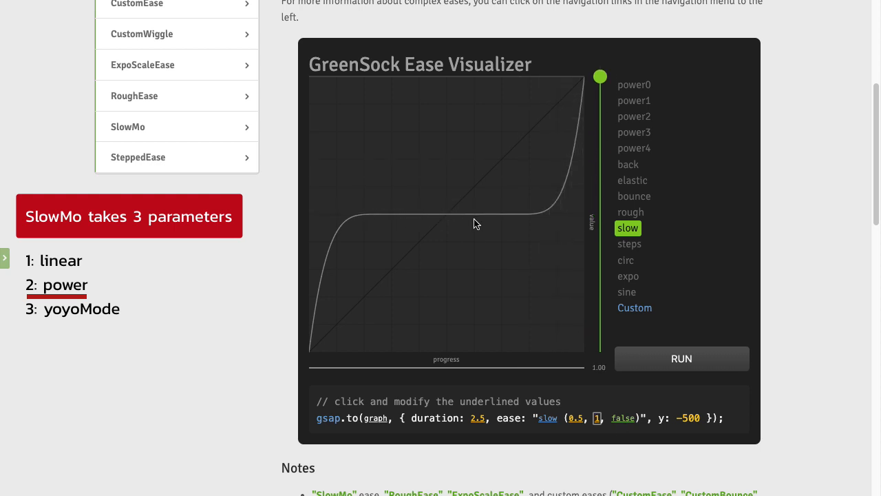
{"action": "mouse_move", "coordinate": [401, 226]}
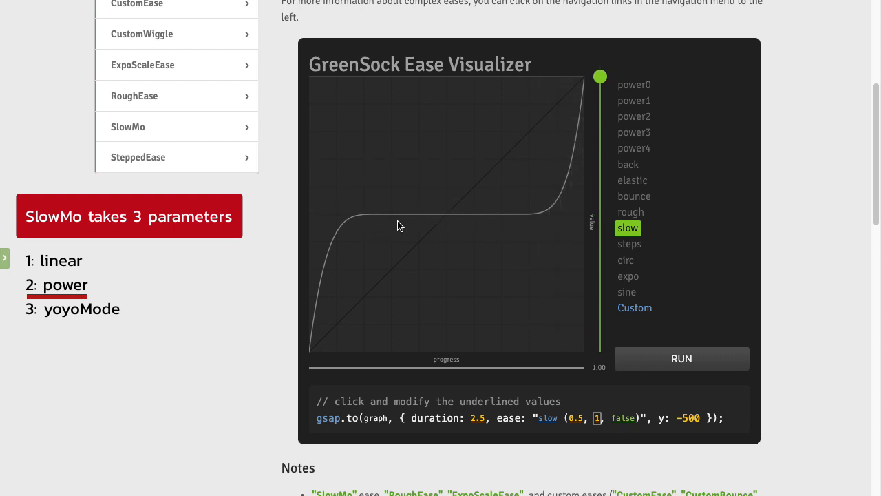
{"action": "mouse_move", "coordinate": [512, 226]}
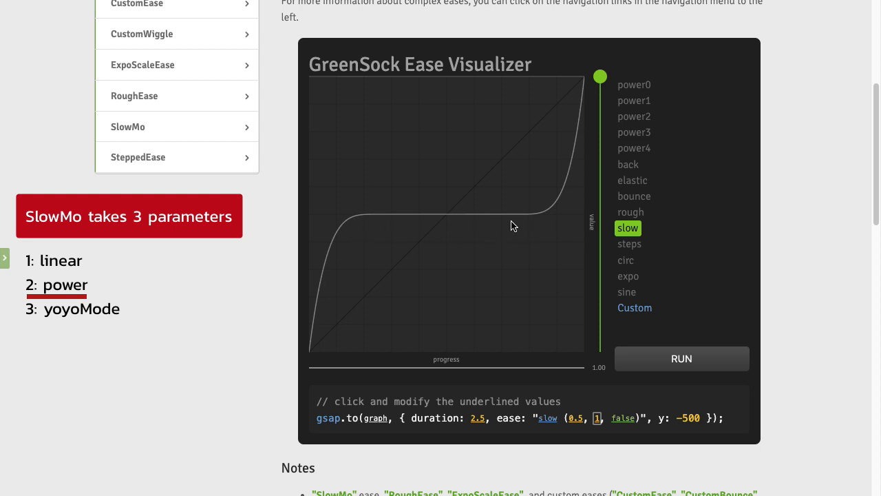
Run and scrub slow(0.5, 1, false), then bring up the power choices again
{"action": "left_click", "coordinate": [680, 358]}
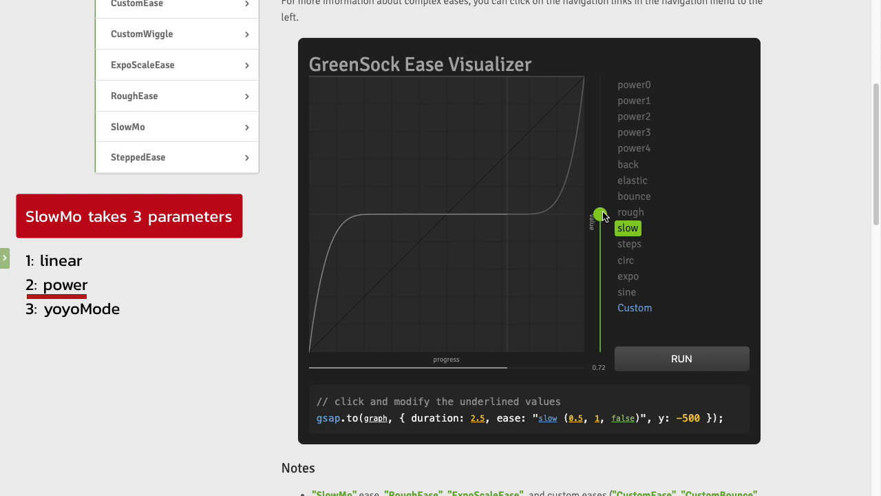
{"action": "left_click_drag", "start_coordinate": [601, 215], "coordinate": [601, 76]}
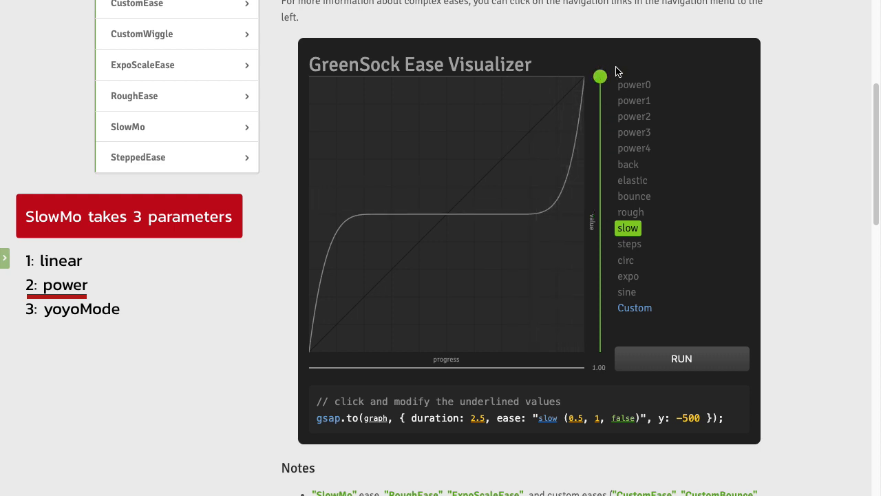
{"action": "mouse_move", "coordinate": [568, 239]}
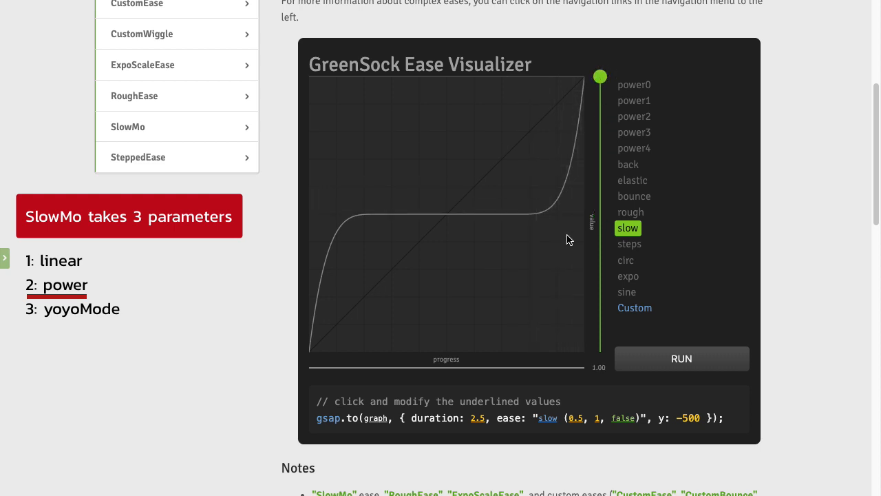
{"action": "left_click", "coordinate": [597, 418]}
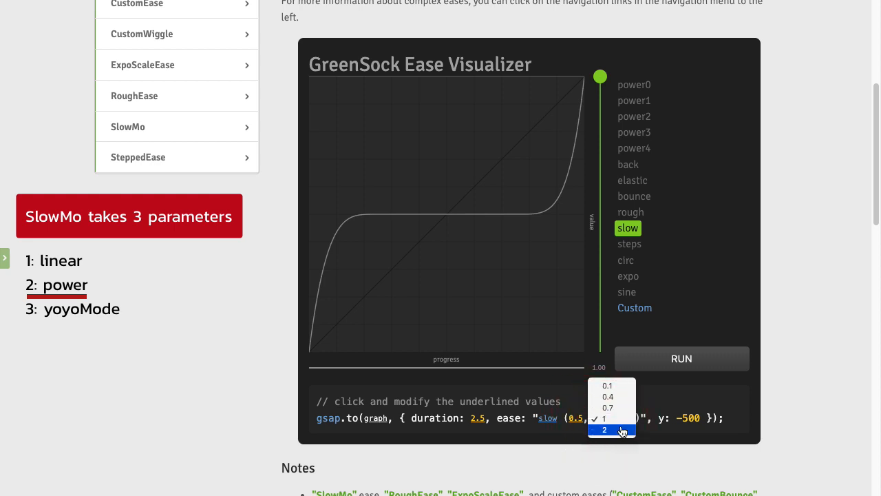
Set the SlowMo power to 2 and scrub the overshooting slow(0.5, 2, false) motion
{"action": "left_click", "coordinate": [603, 429]}
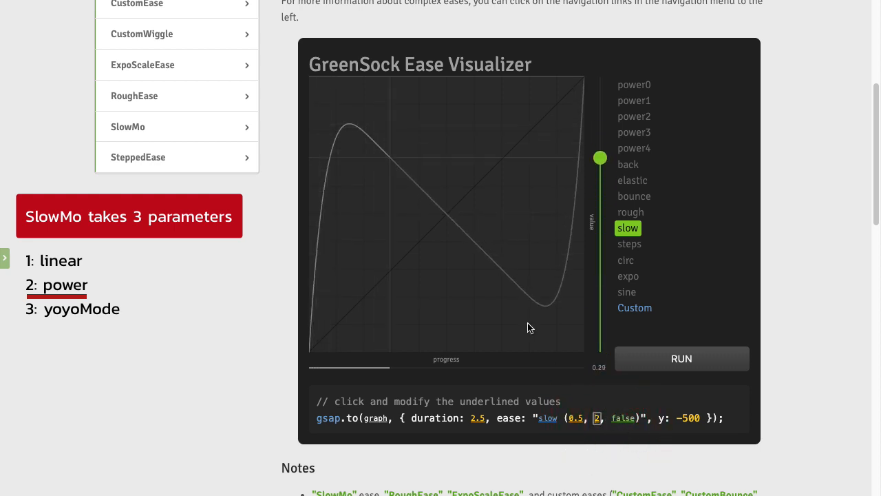
{"action": "left_click_drag", "start_coordinate": [601, 157], "coordinate": [600, 77]}
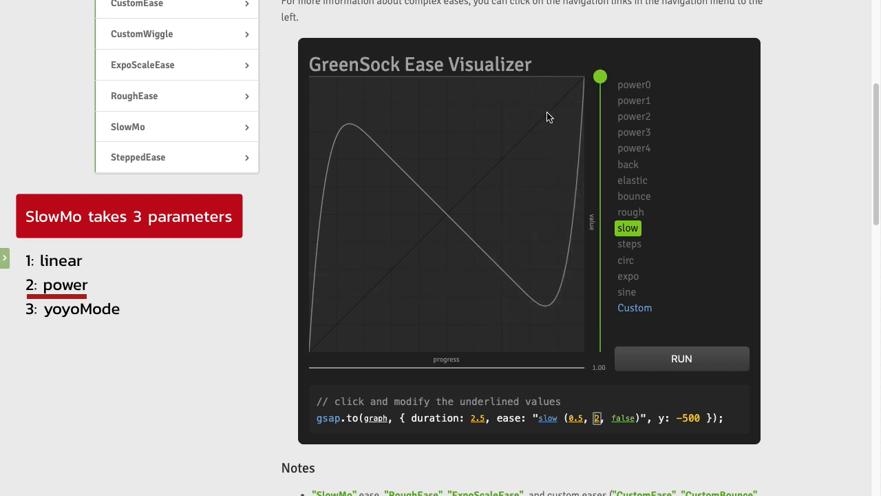
{"action": "mouse_move", "coordinate": [364, 136]}
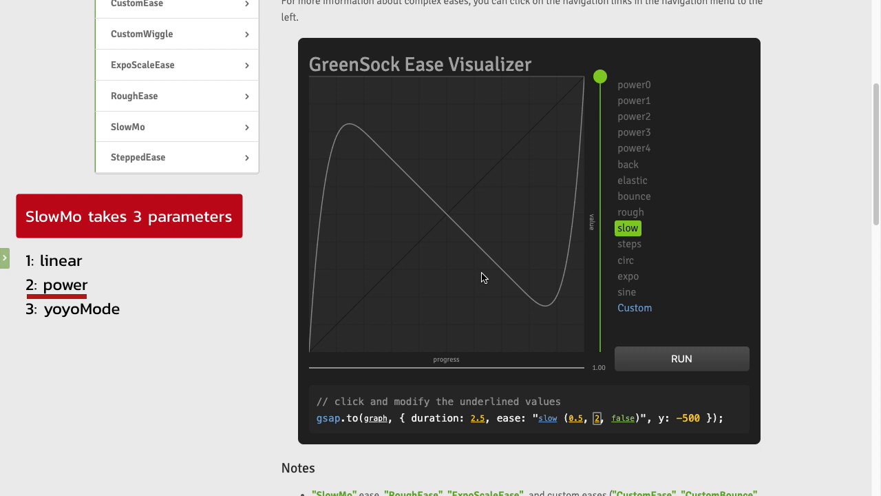
{"action": "mouse_move", "coordinate": [544, 339]}
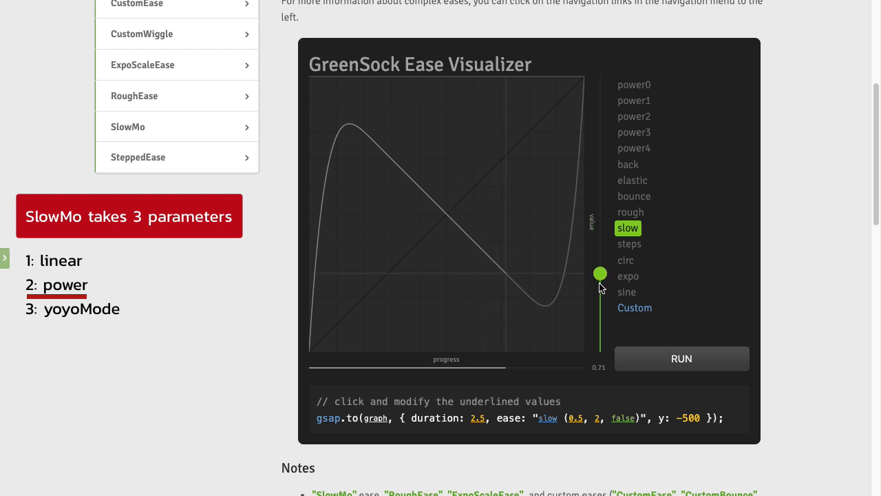
{"action": "left_click_drag", "start_coordinate": [600, 273], "coordinate": [600, 76]}
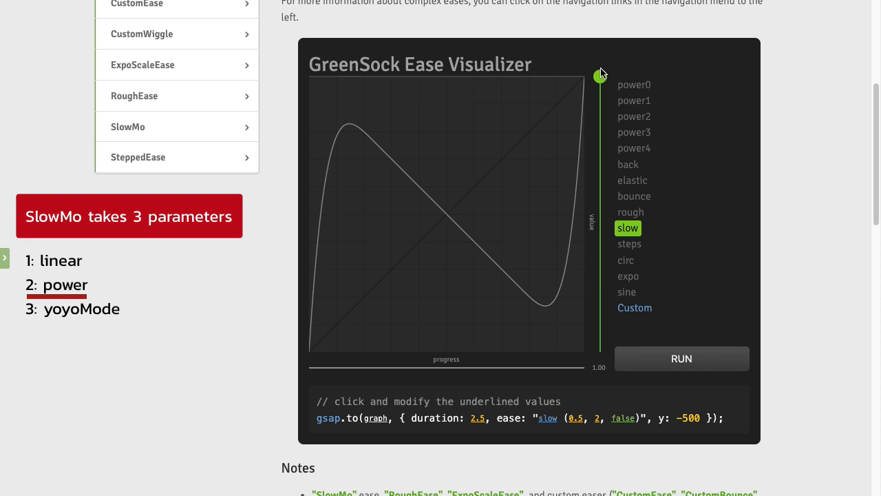
{"action": "mouse_move", "coordinate": [626, 427]}
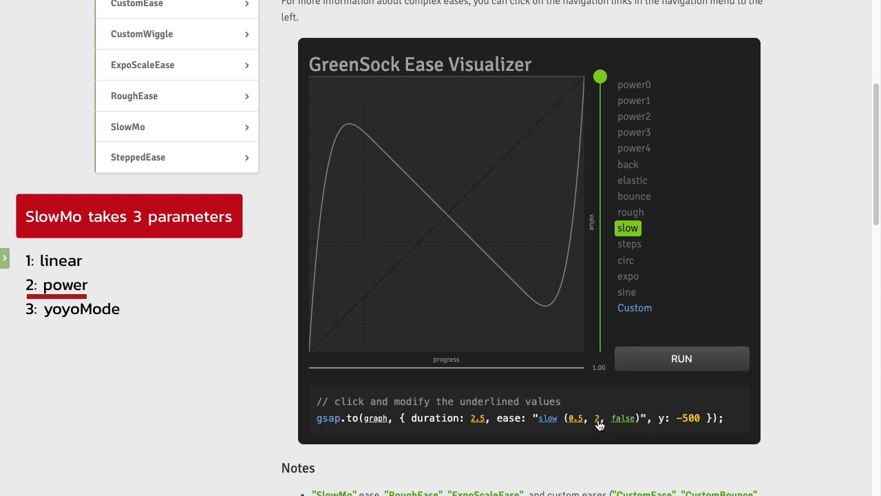
Lower the SlowMo power to 0.7, giving slow(0.5, 0.7, false)
{"action": "left_click", "coordinate": [607, 418]}
{"action": "type", "text": "0.7"}
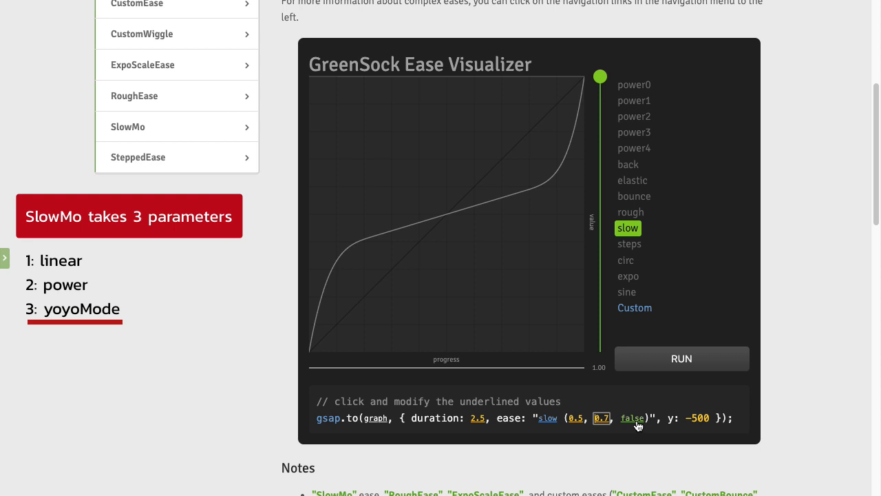
Turn yoyoMode on and run the rising-and-returning animation, then start changing the linear ratio
{"action": "left_click", "coordinate": [631, 419]}
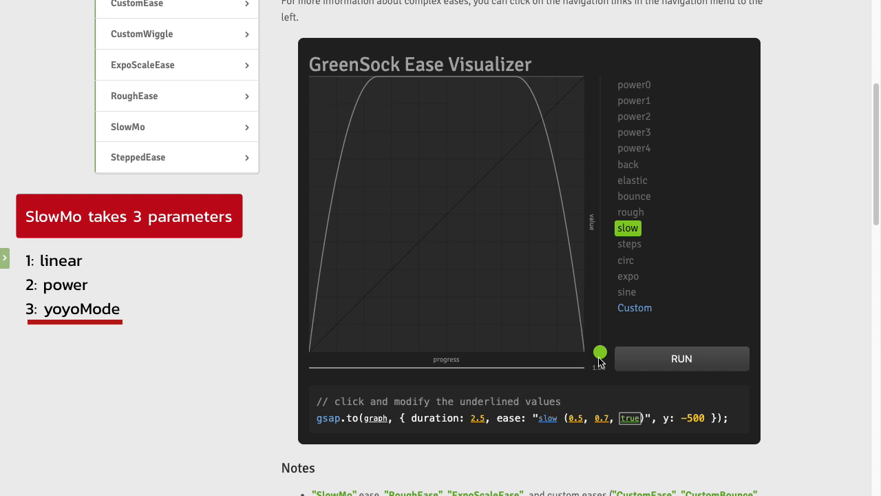
{"action": "mouse_move", "coordinate": [379, 336]}
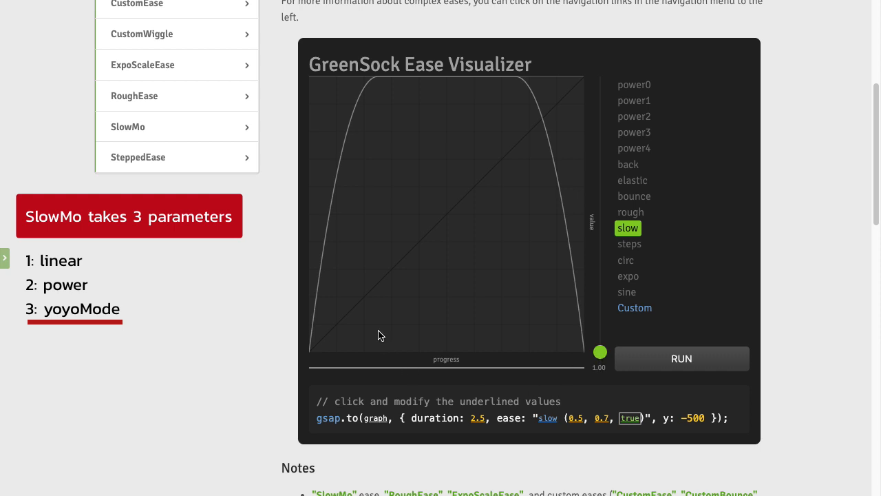
{"action": "mouse_move", "coordinate": [382, 82]}
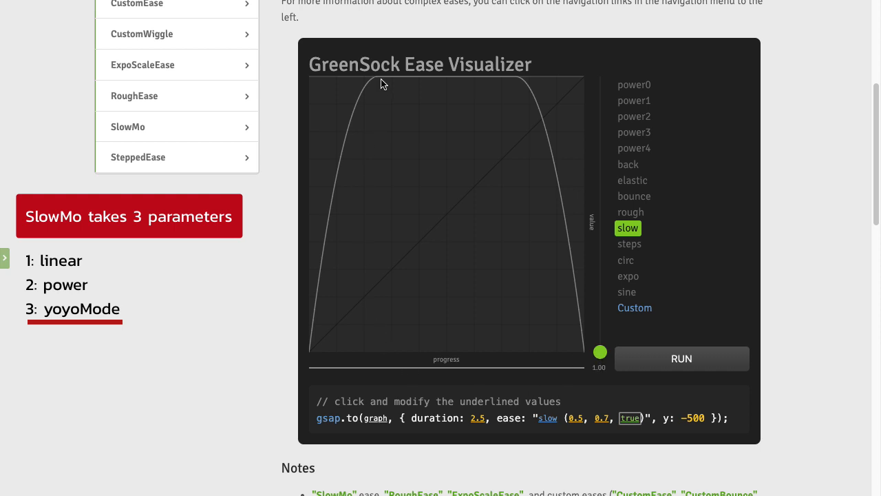
{"action": "mouse_move", "coordinate": [466, 83]}
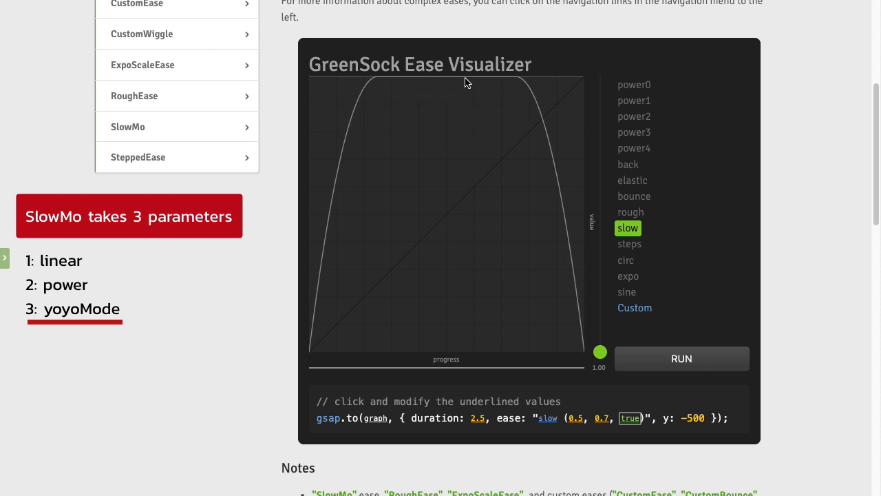
{"action": "mouse_move", "coordinate": [691, 397]}
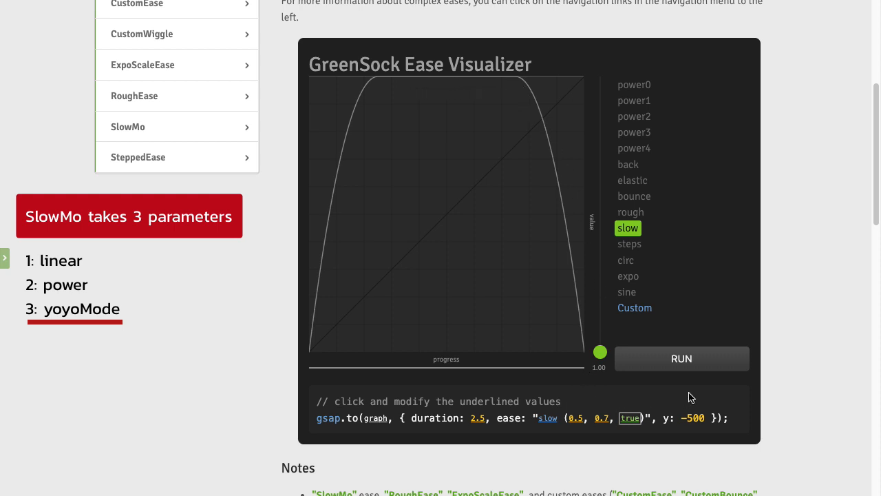
{"action": "left_click", "coordinate": [680, 358]}
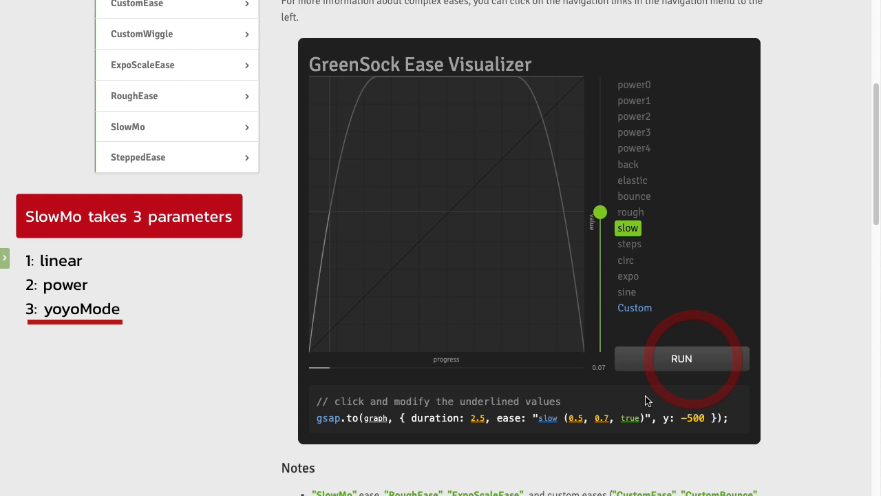
{"action": "left_click", "coordinate": [680, 358]}
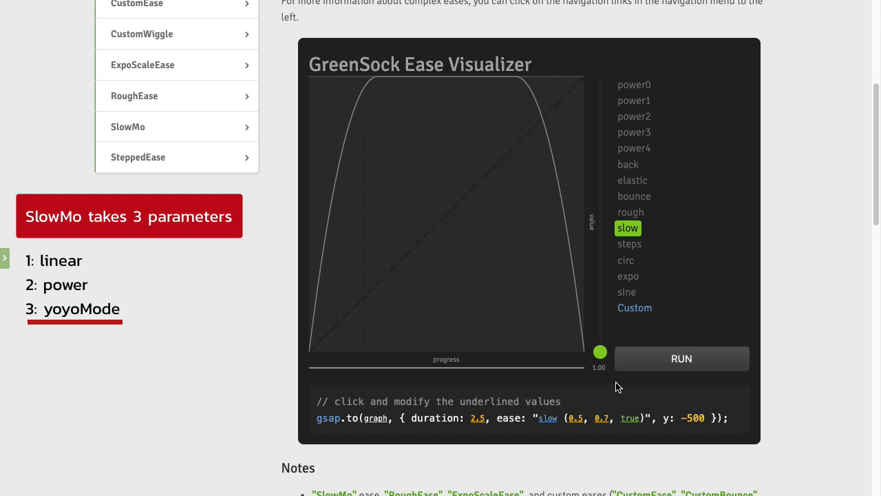
{"action": "left_click", "coordinate": [600, 419]}
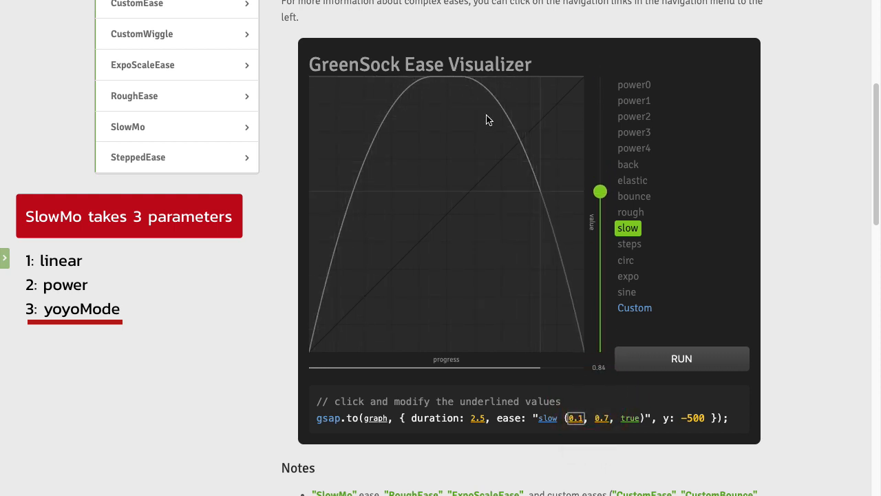
Scrub the progress handle through the yoyo-mode eased motion
{"action": "left_click_drag", "start_coordinate": [600, 190], "coordinate": [600, 352]}
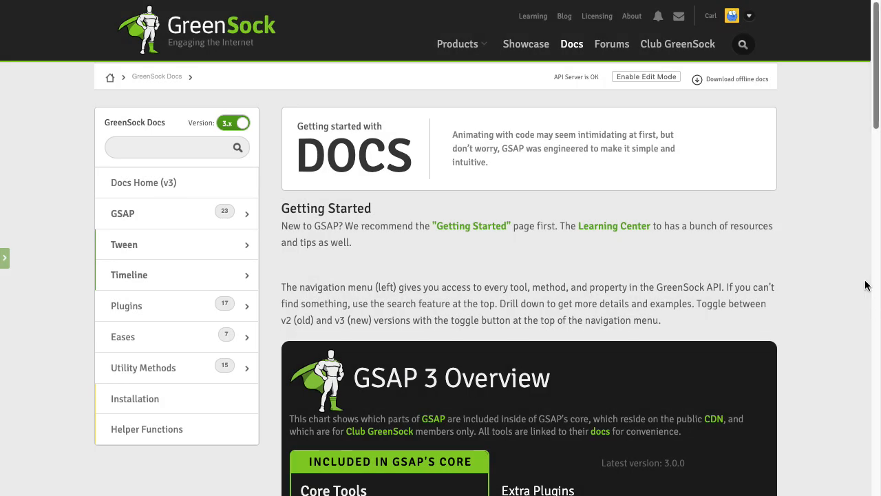
{"action": "mouse_move", "coordinate": [833, 181]}
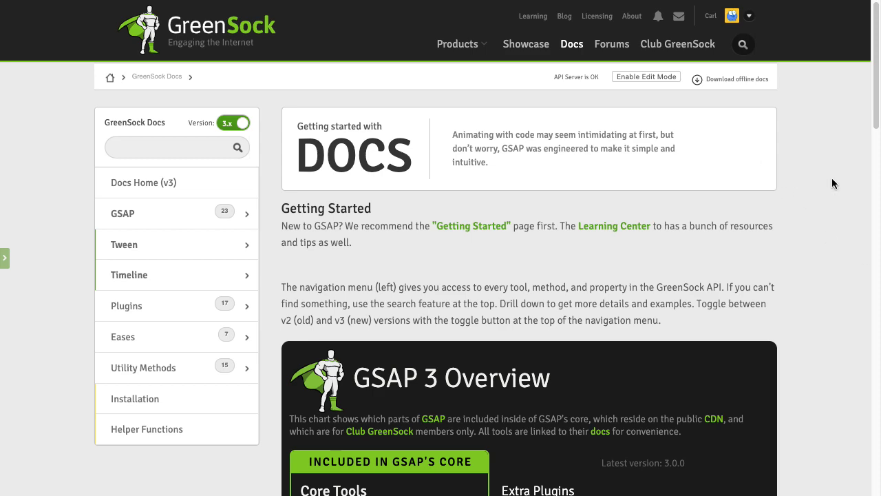
Copy the EasePack CDN link under Extra Eases in the GSAP 3 Overview
{"action": "scroll", "scroll_direction": "down", "scroll_amount": 3}
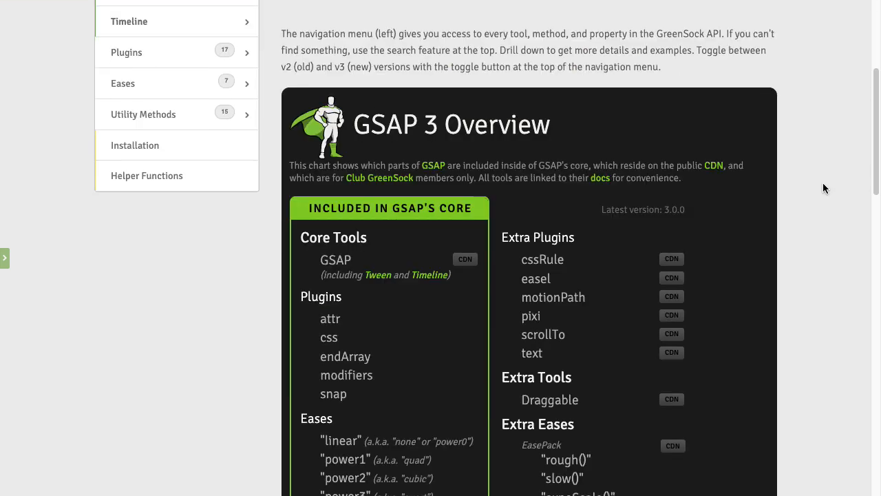
{"action": "scroll", "scroll_direction": "down", "scroll_amount": 3}
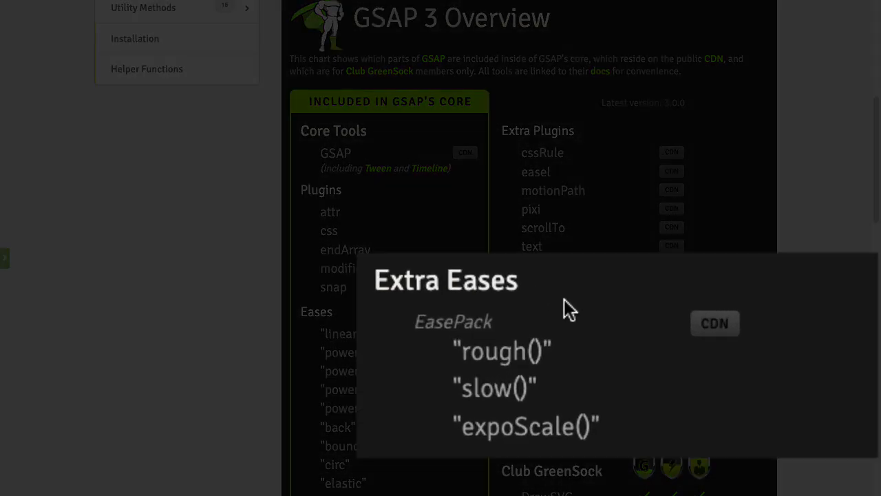
{"action": "mouse_move", "coordinate": [626, 347]}
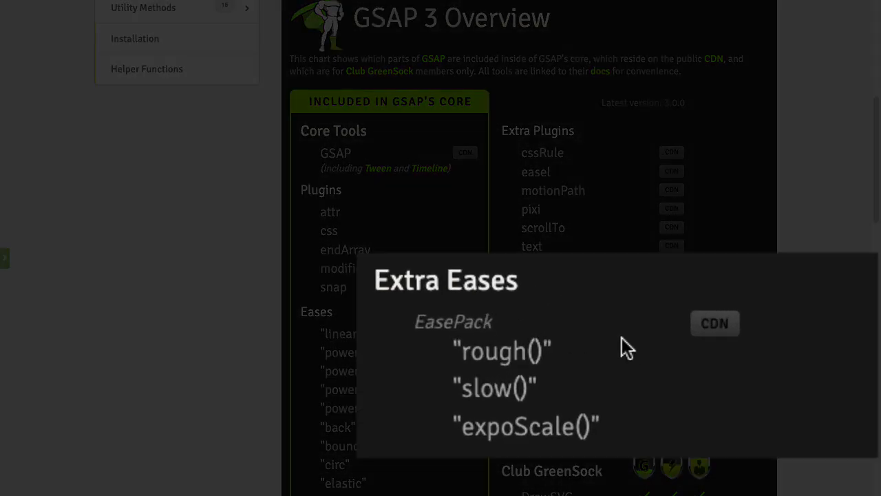
{"action": "mouse_move", "coordinate": [652, 439]}
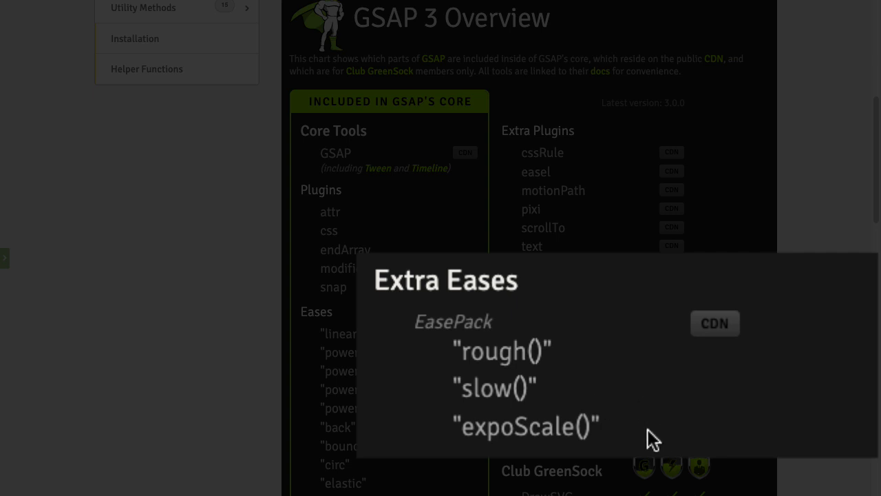
{"action": "left_click", "coordinate": [714, 324]}
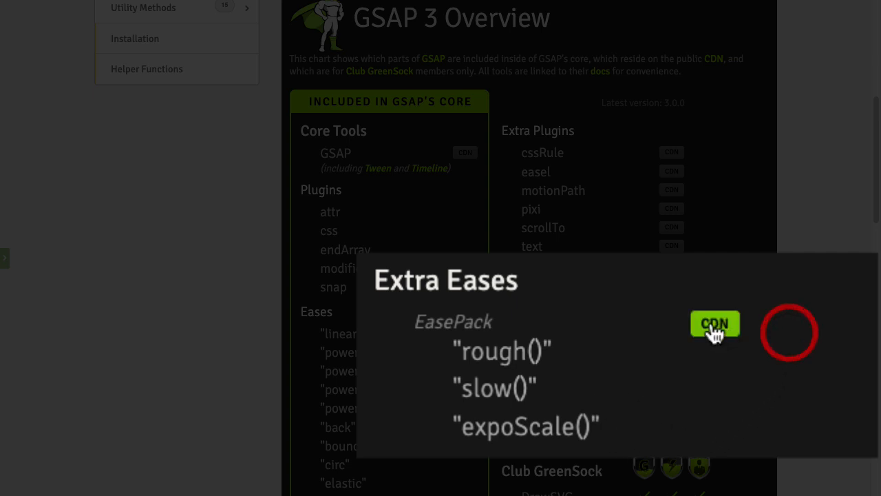
{"action": "left_click", "coordinate": [715, 324]}
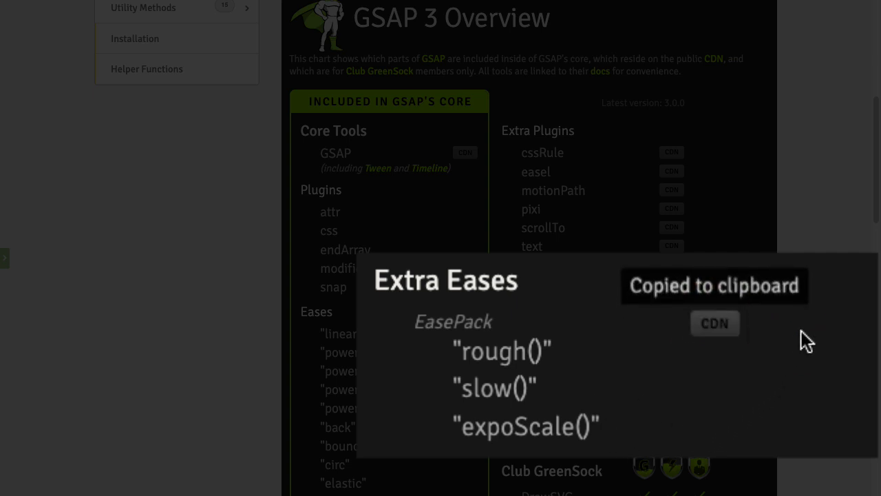